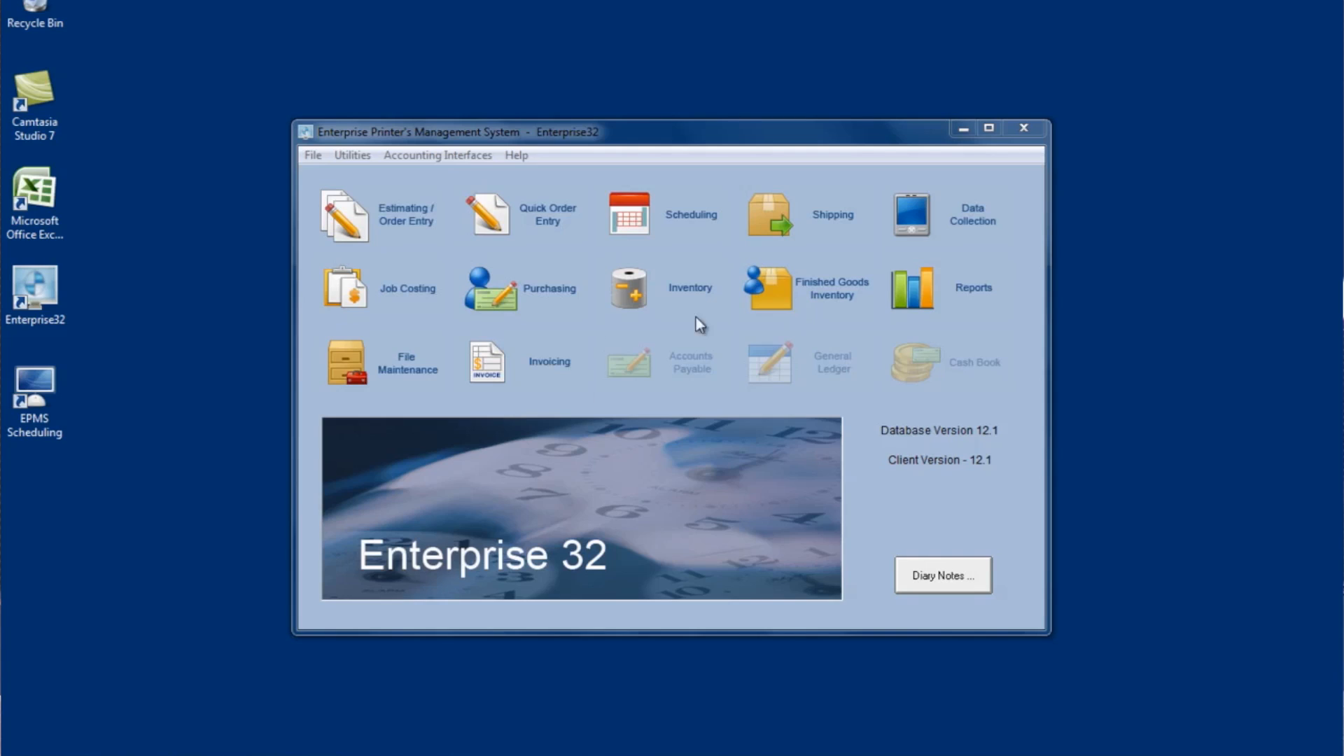
Step: Open the Invoicing module from the Enterprise32 main menu
click(485, 361)
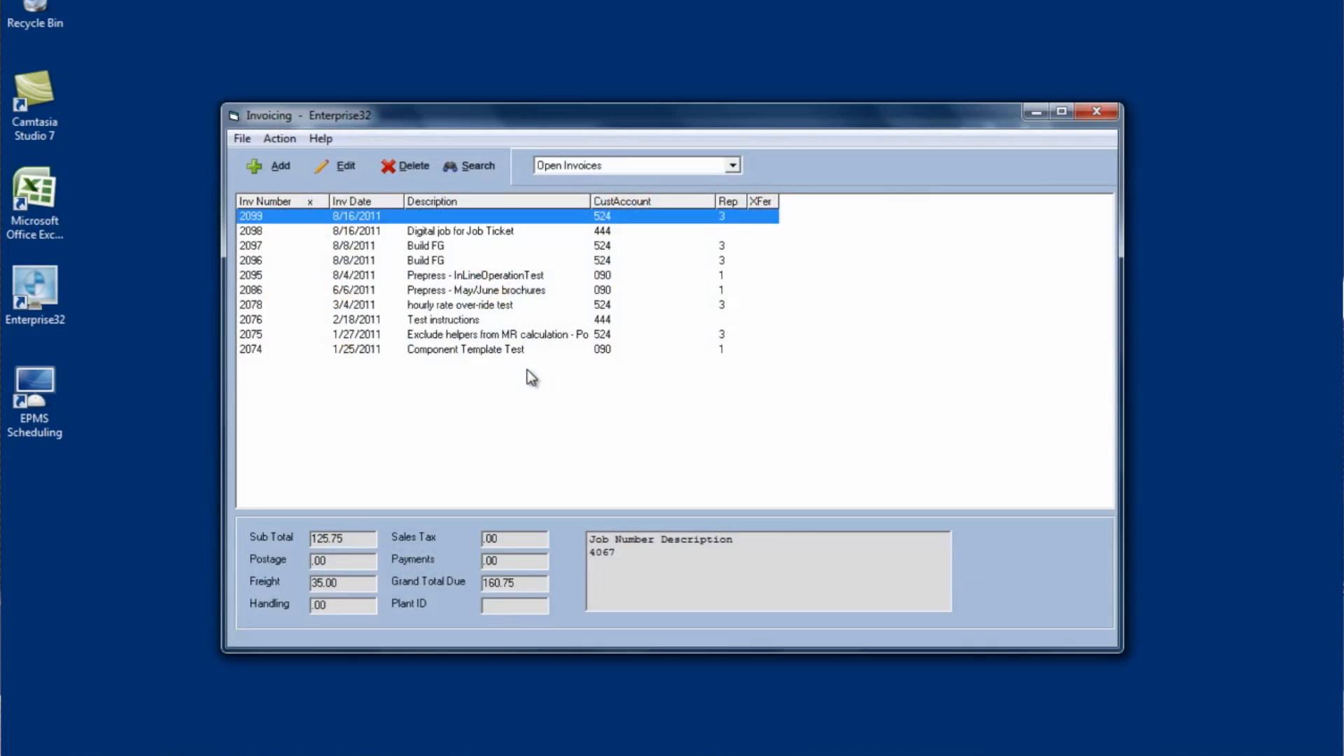
mouse_move(510, 359)
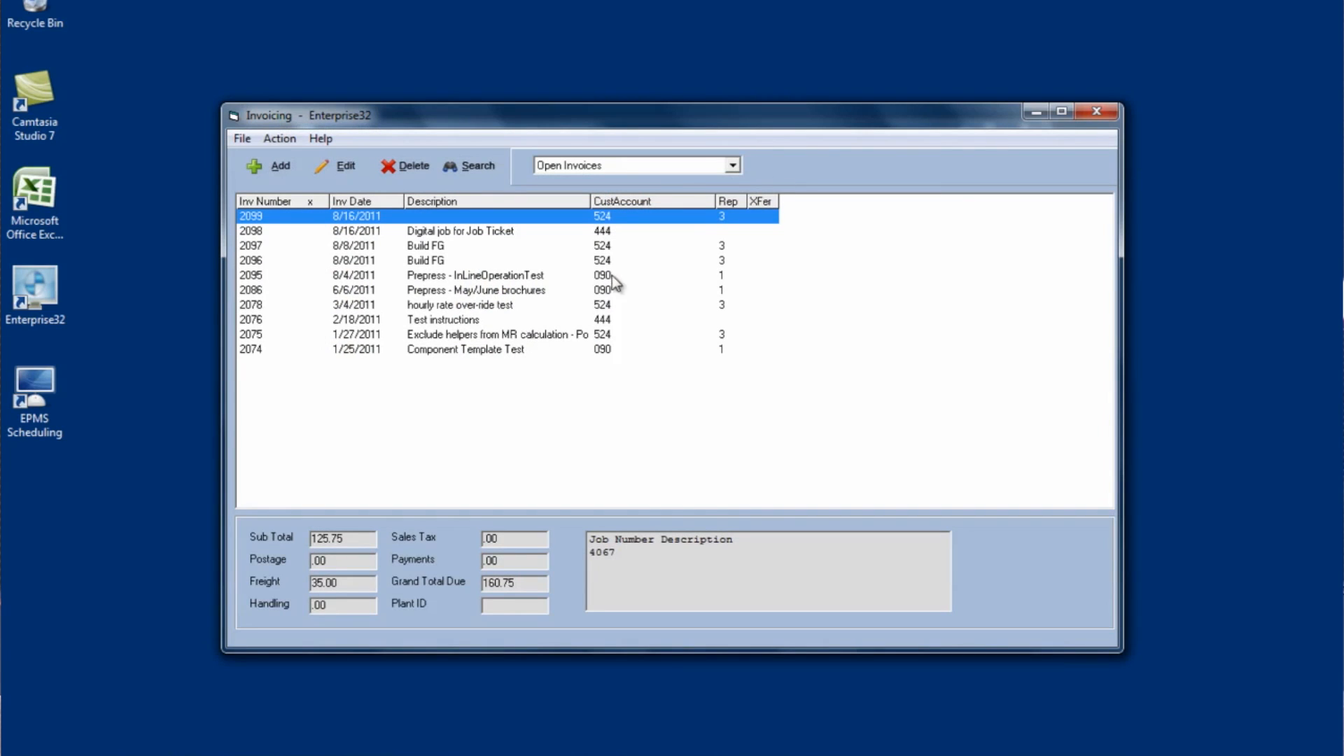
Step: Switch the list to Completed Jobs and pick job 4088 Brochures for invoicing
click(733, 165)
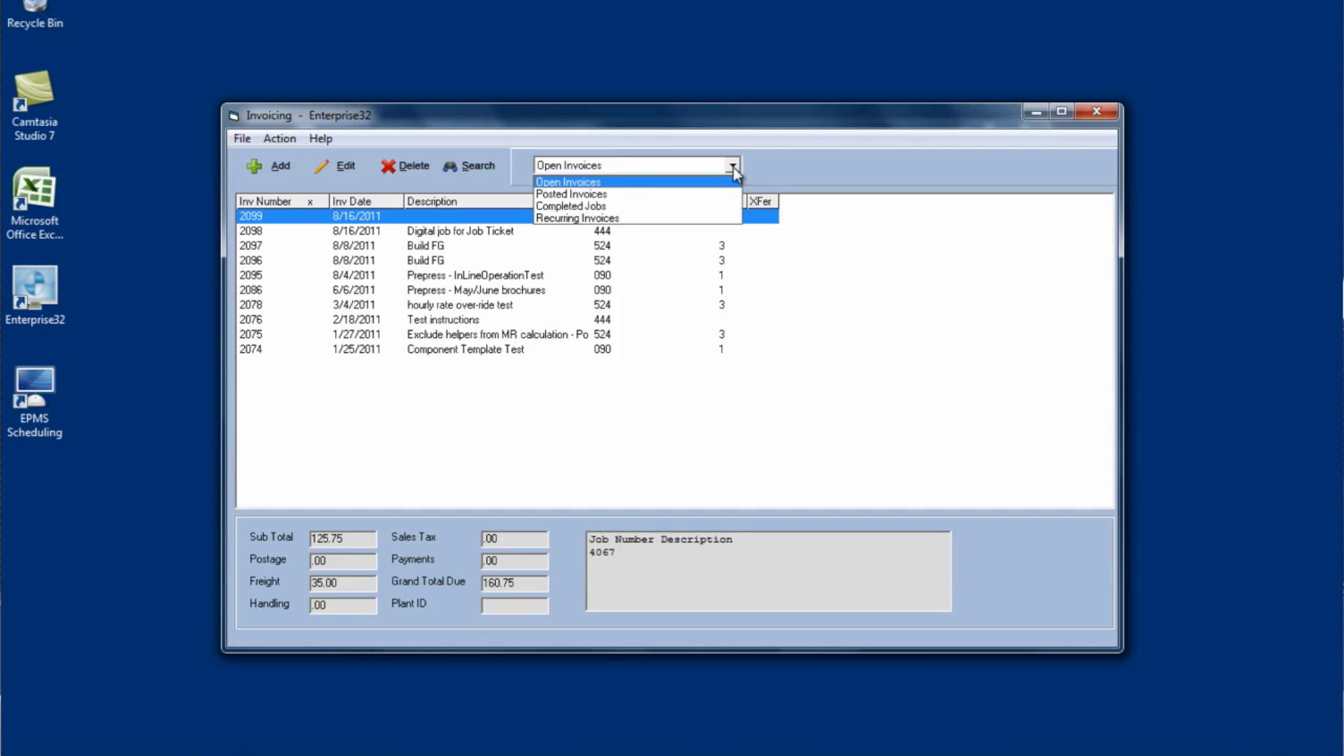
click(570, 206)
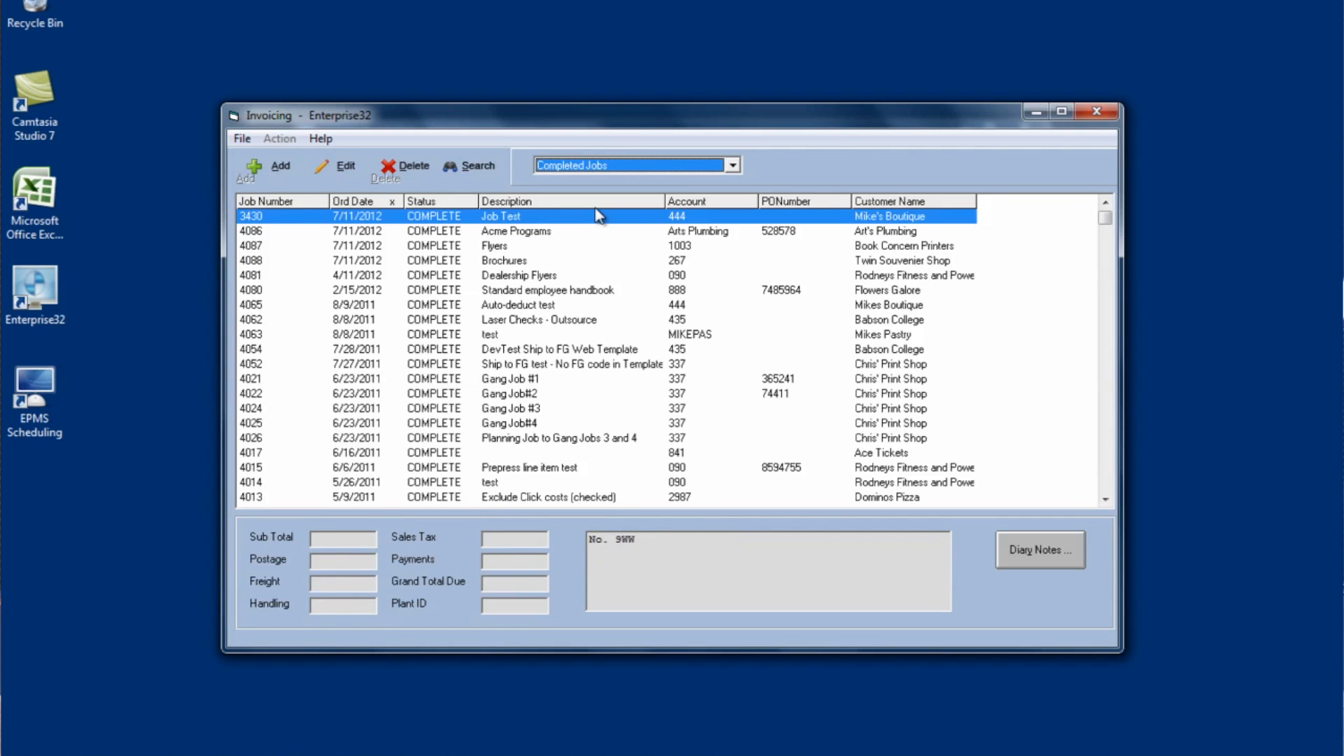
mouse_move(560, 278)
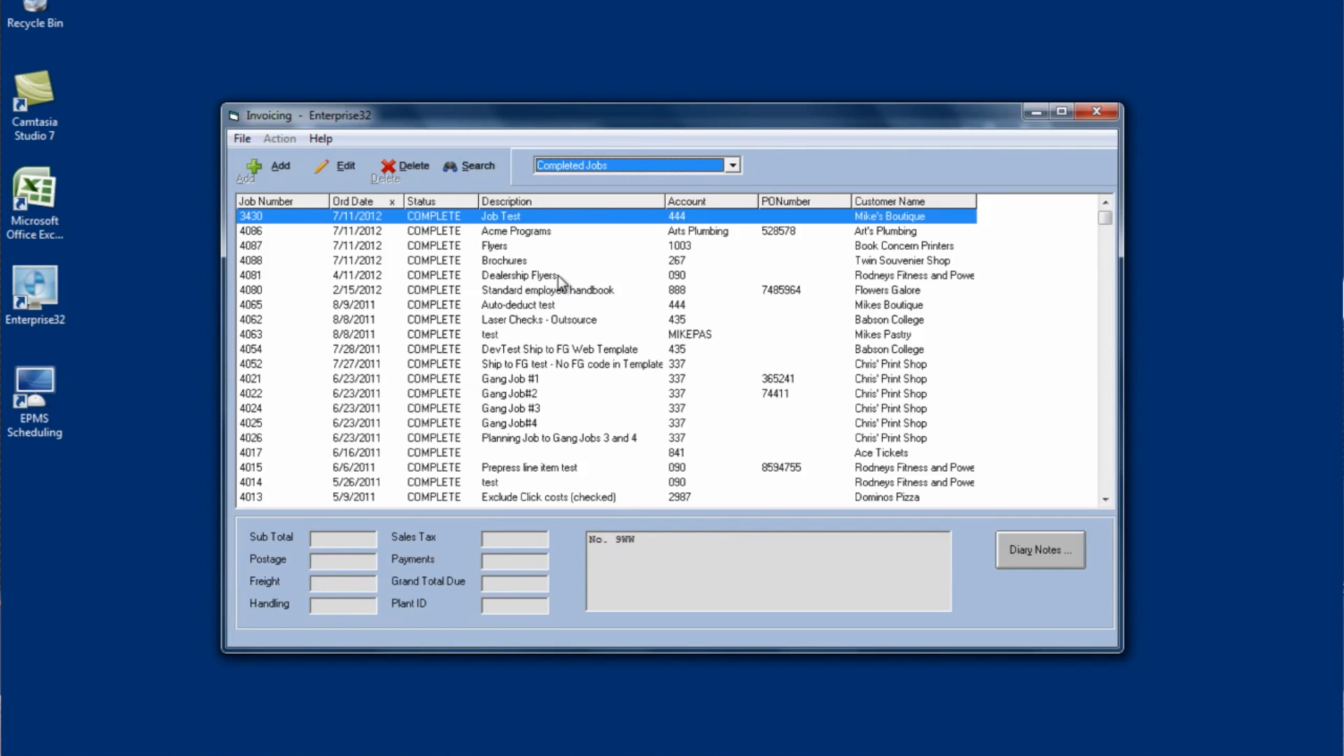
mouse_move(252, 280)
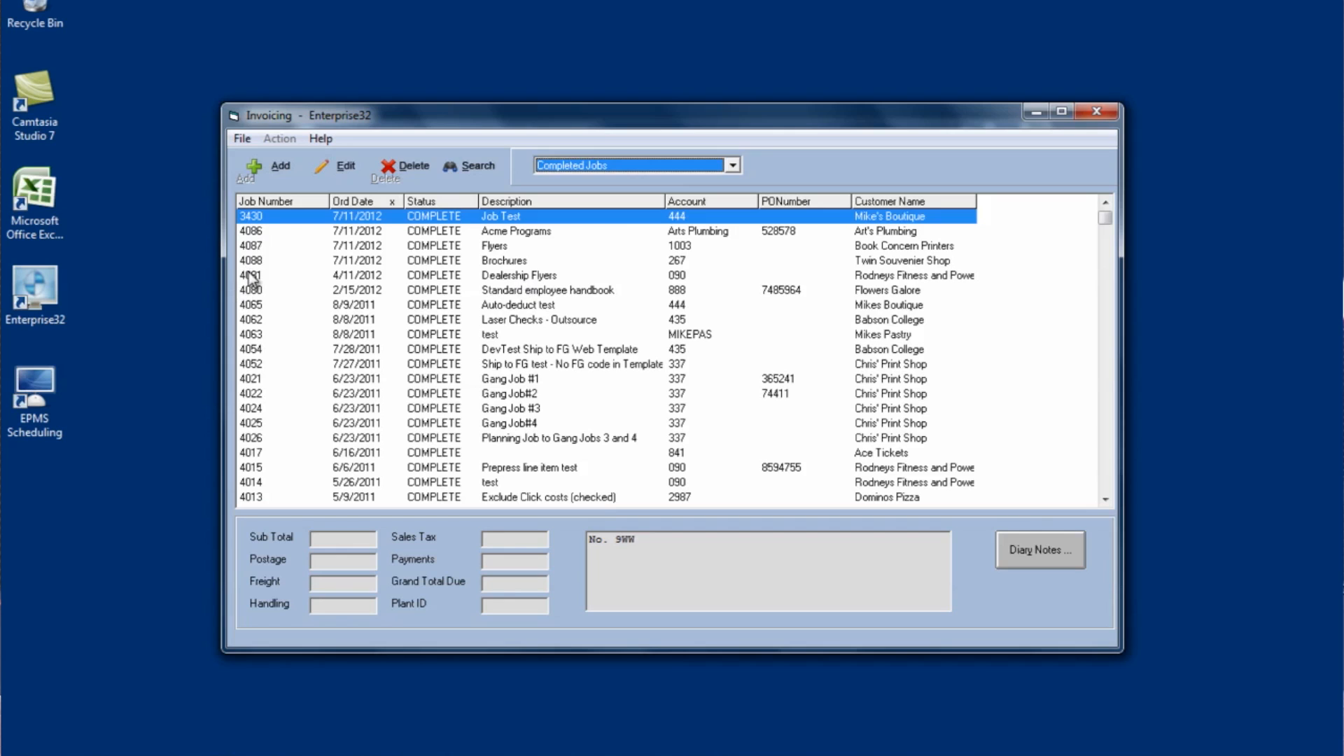
click(503, 260)
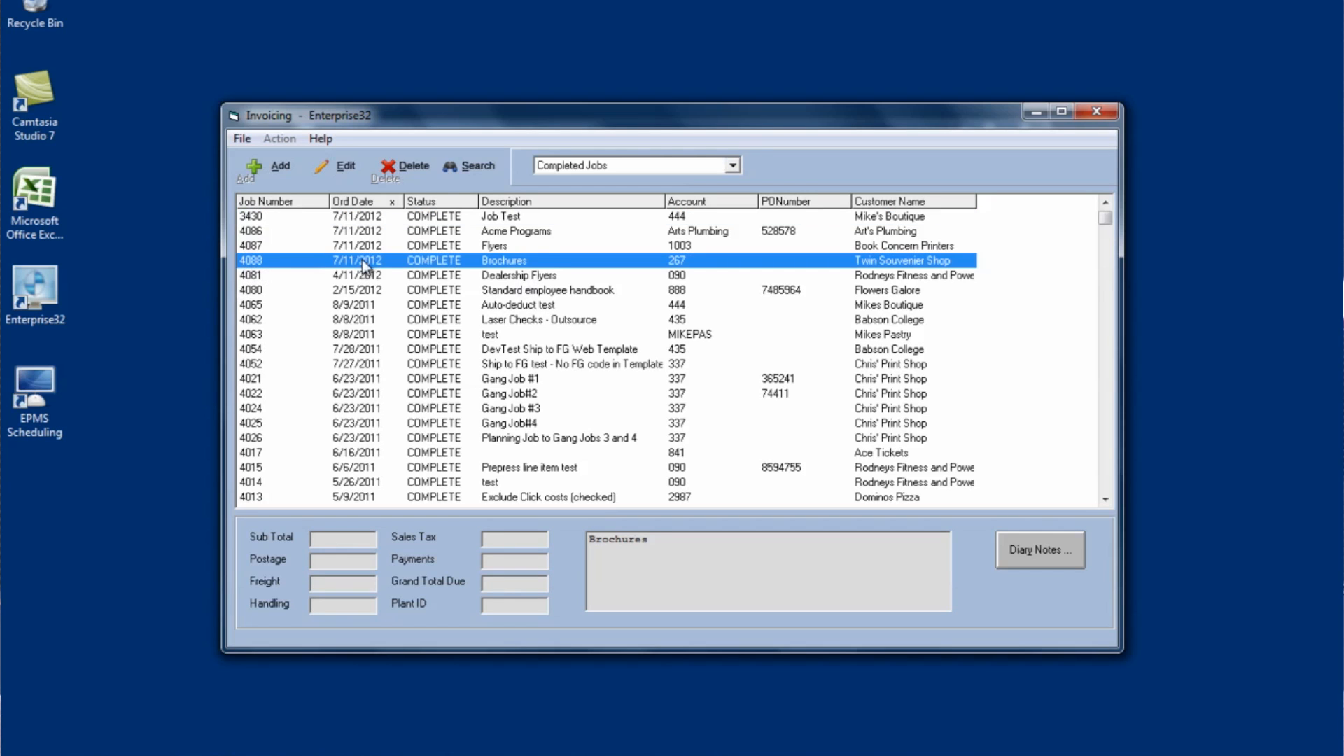
mouse_move(388, 266)
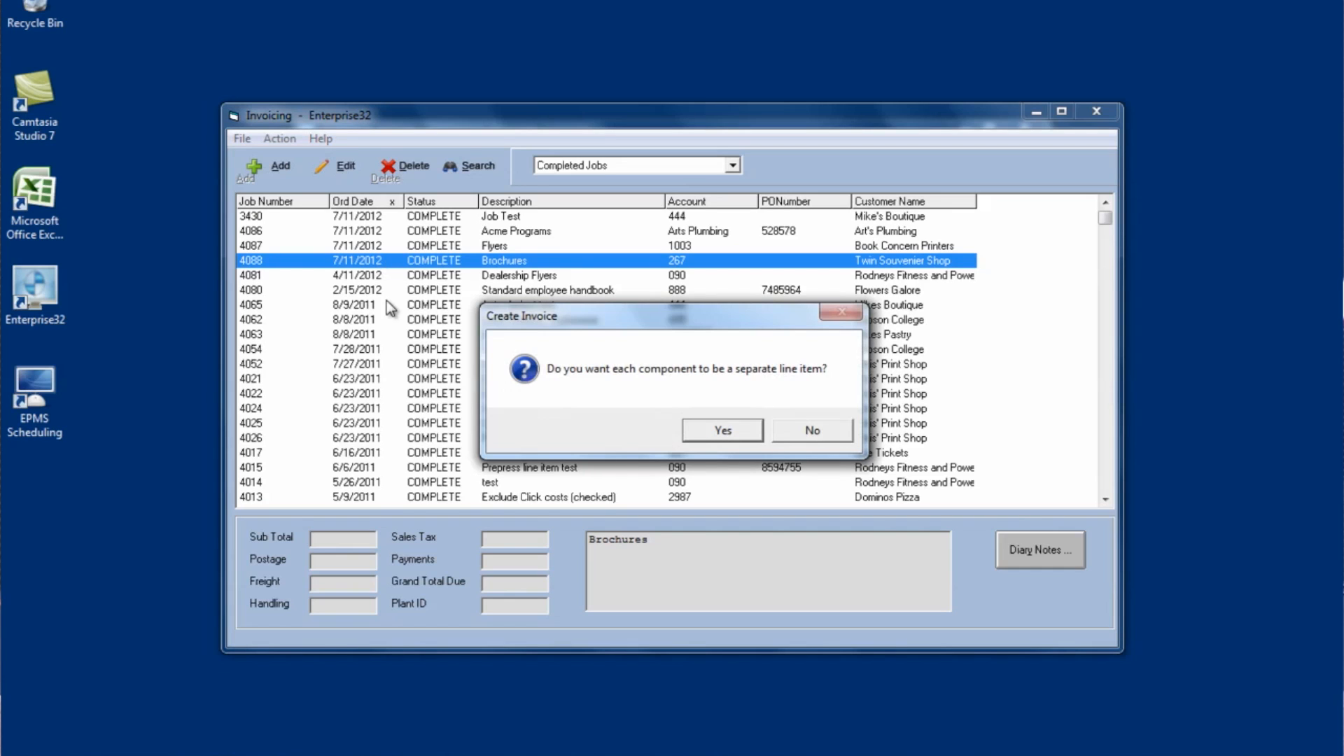
mouse_move(770, 487)
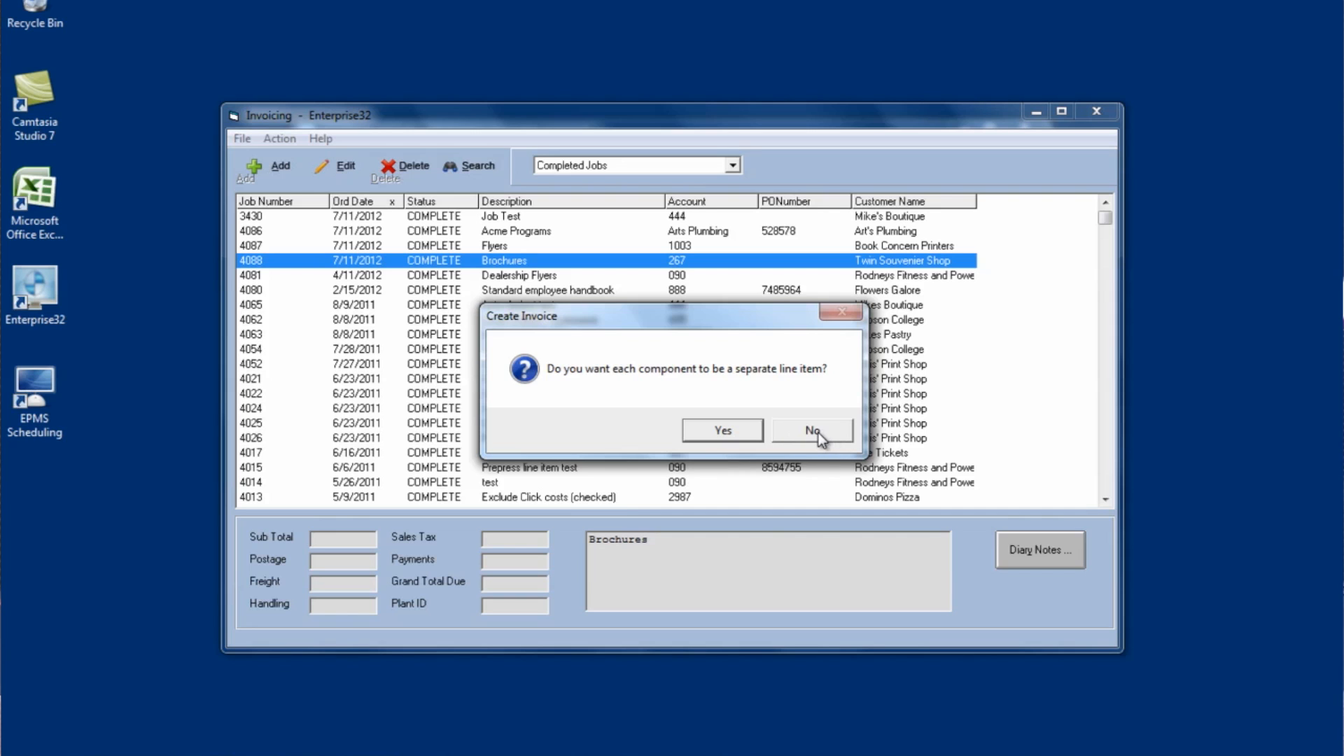
Step: Keep job 4088 Brochures as one $1,000.00 line item and accept its details
click(811, 431)
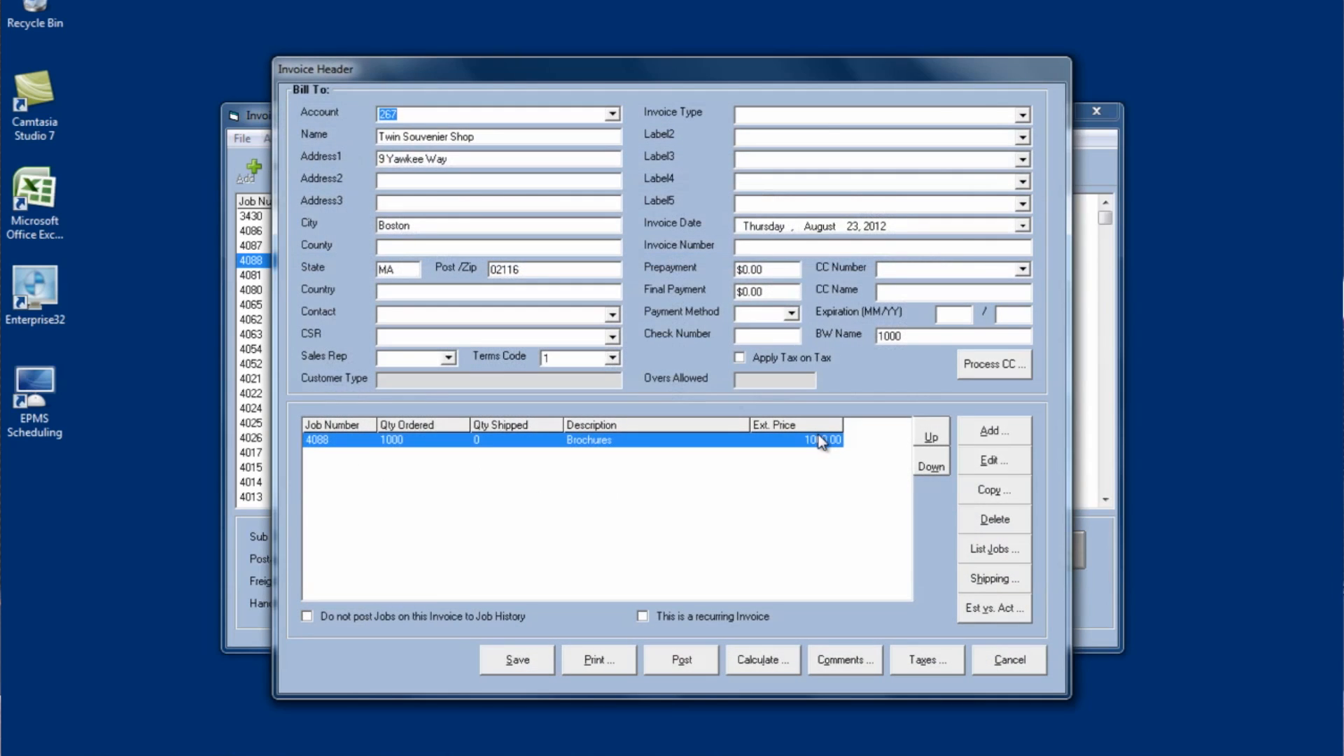
mouse_move(832, 464)
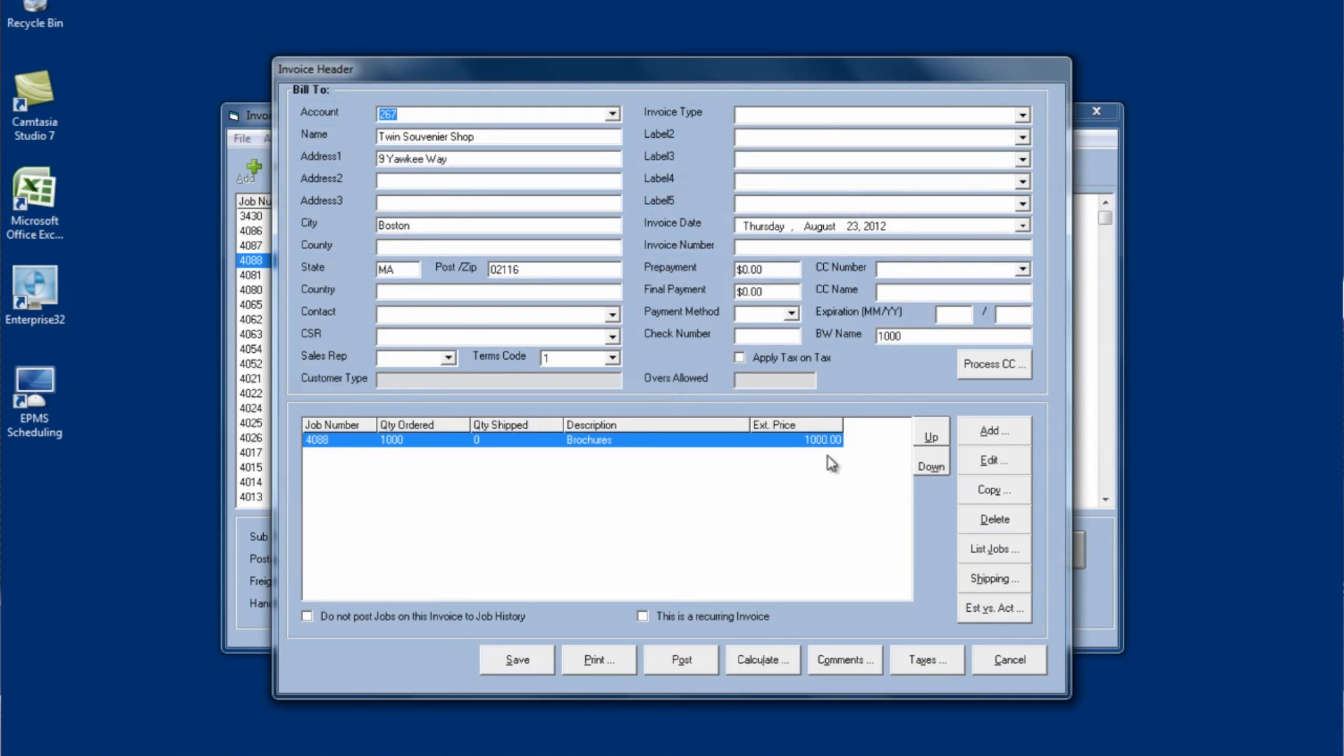
mouse_move(1022, 517)
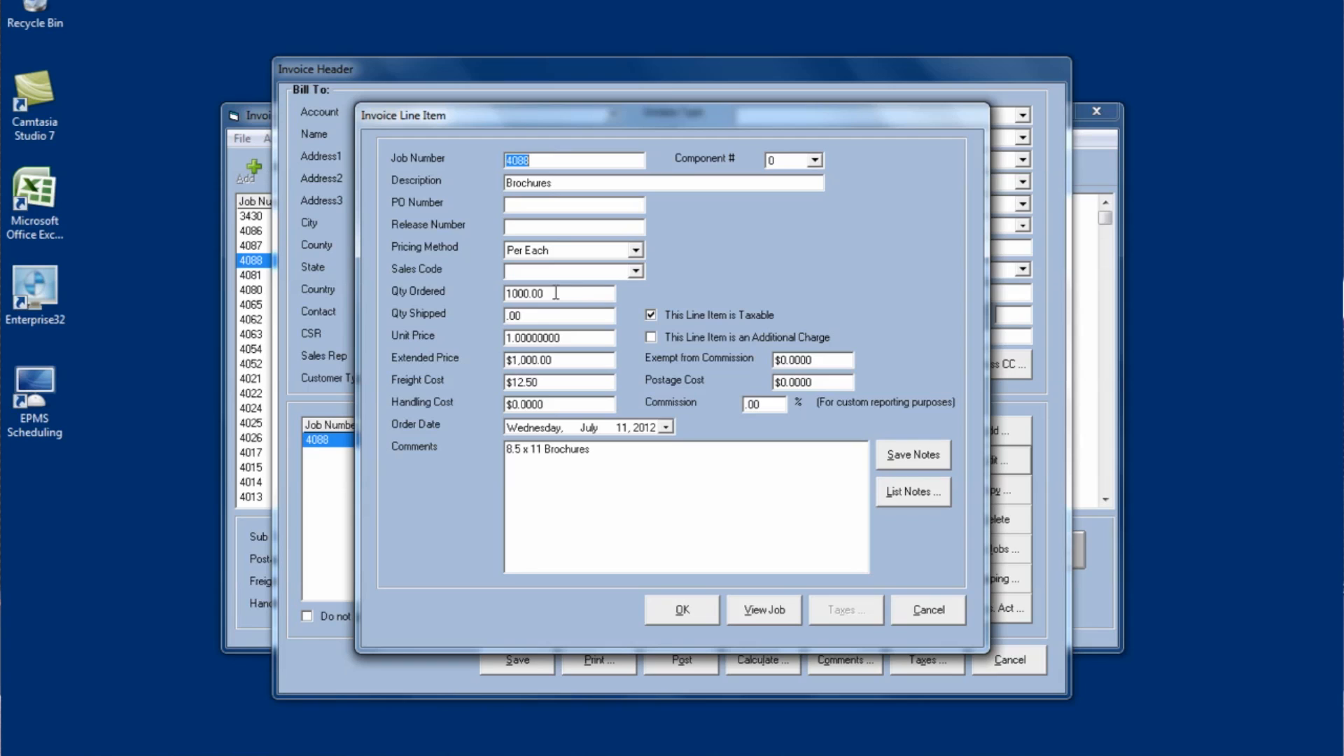
mouse_move(595, 358)
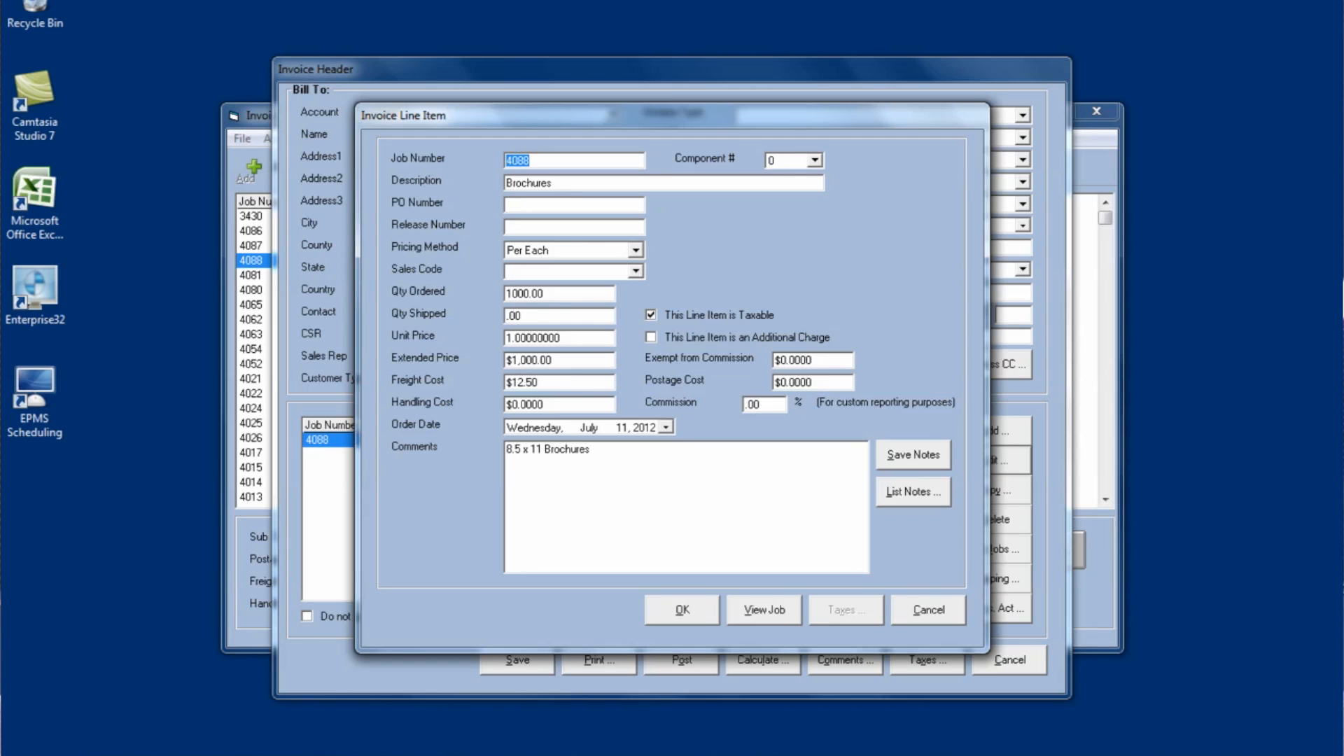
mouse_move(788, 616)
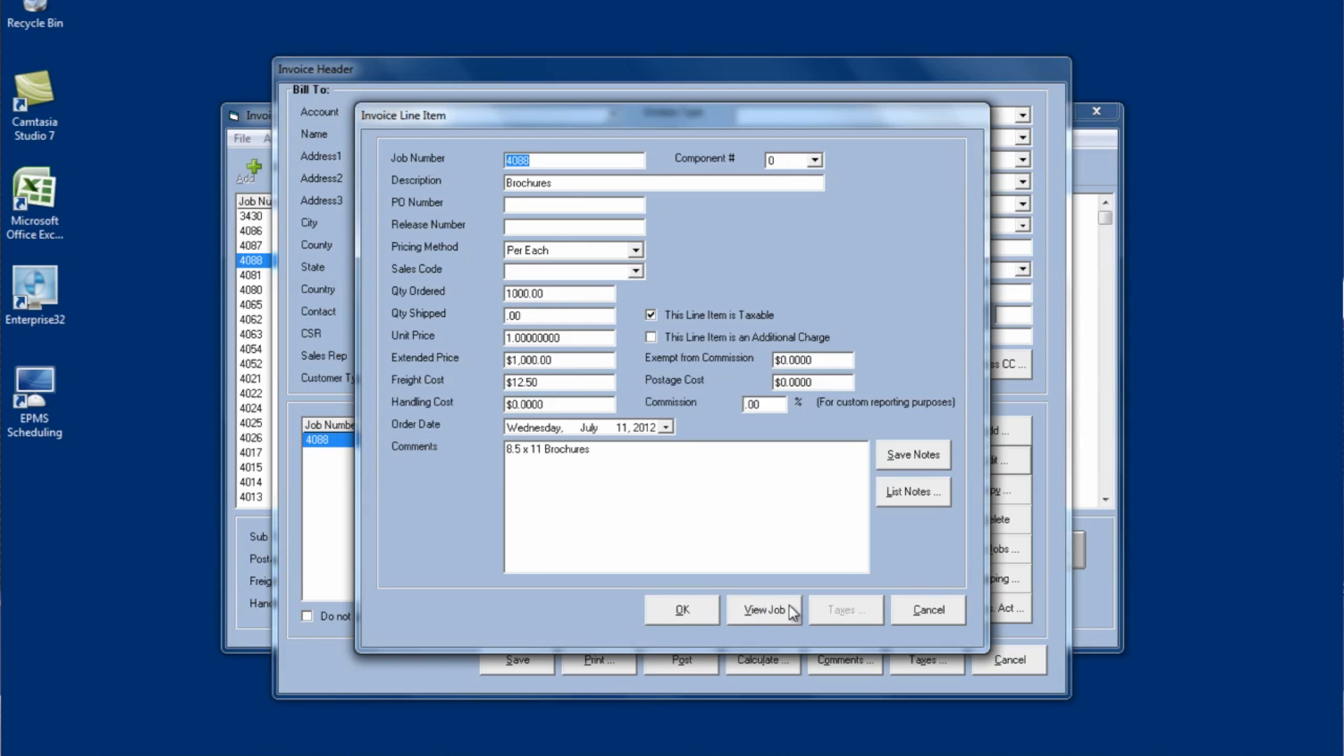
click(681, 610)
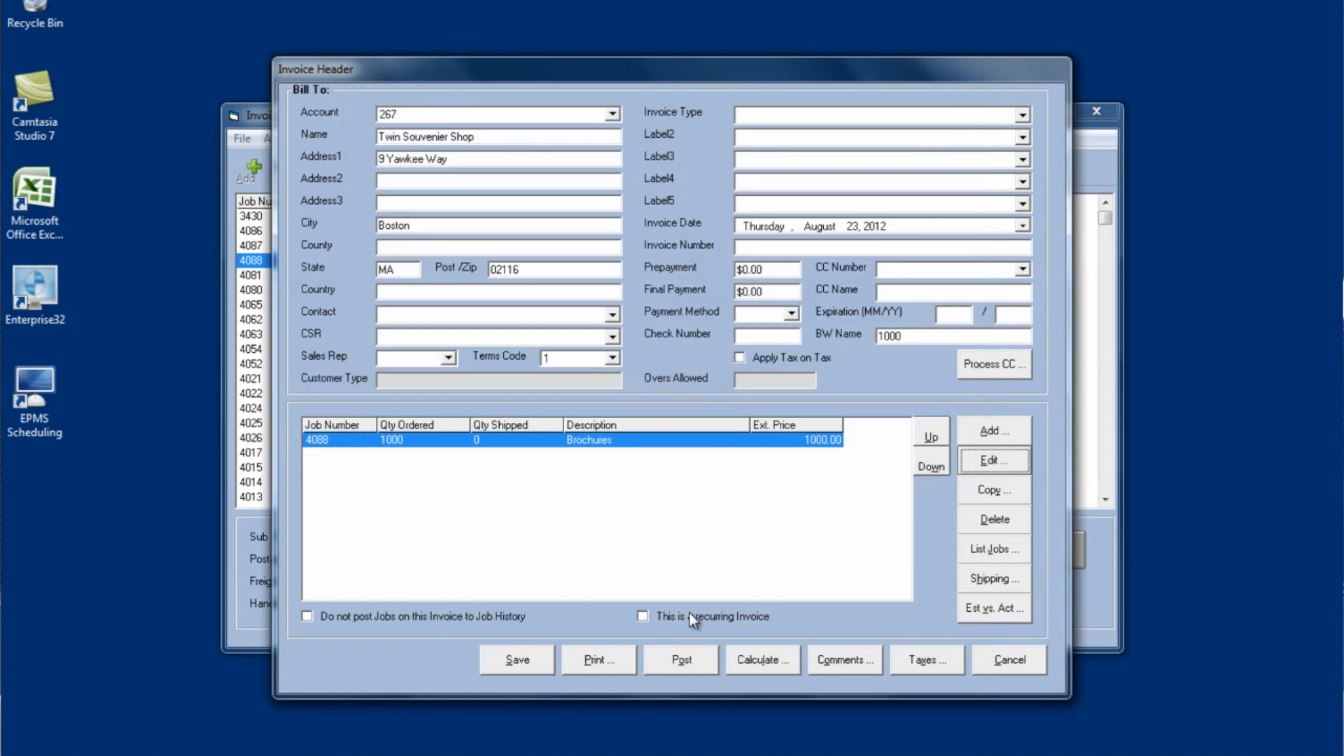
mouse_move(703, 575)
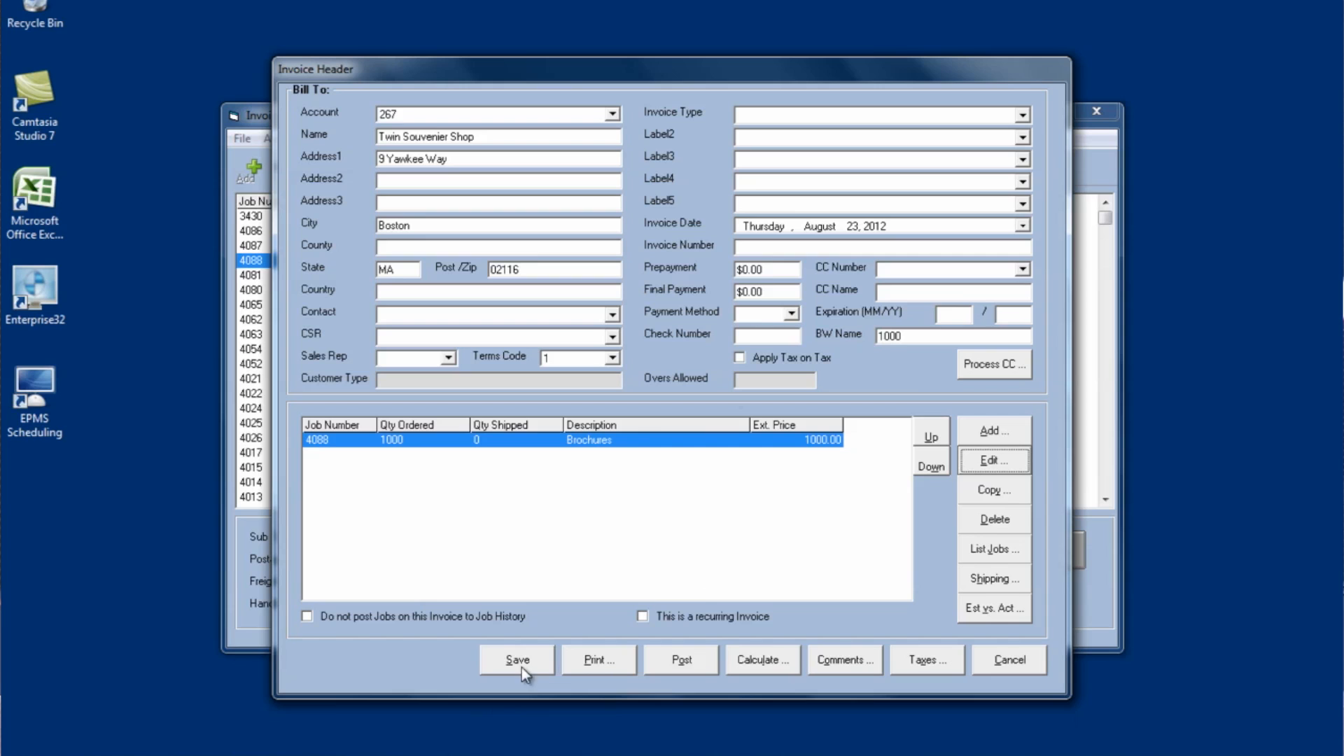
mouse_move(690, 673)
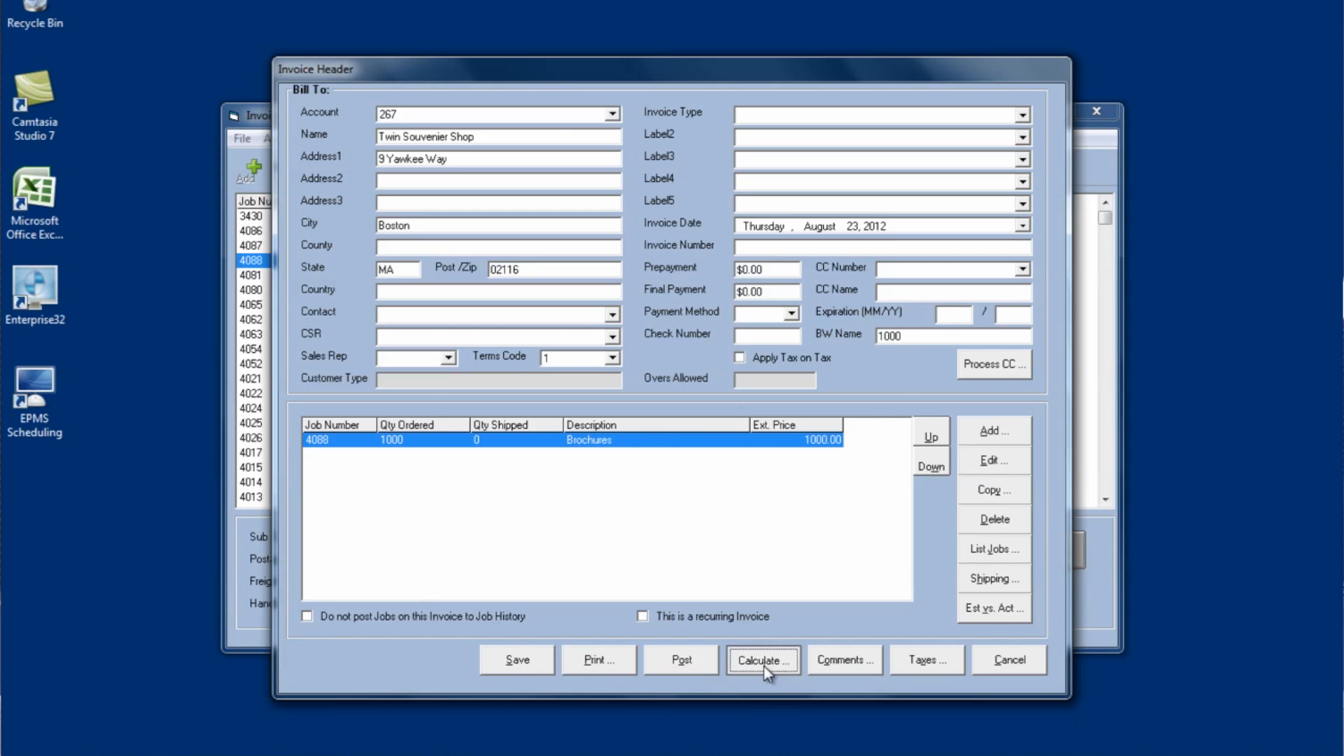
Step: Review totals of $1,012.50 with $12.50 freight, add no tax, and start printing
click(762, 660)
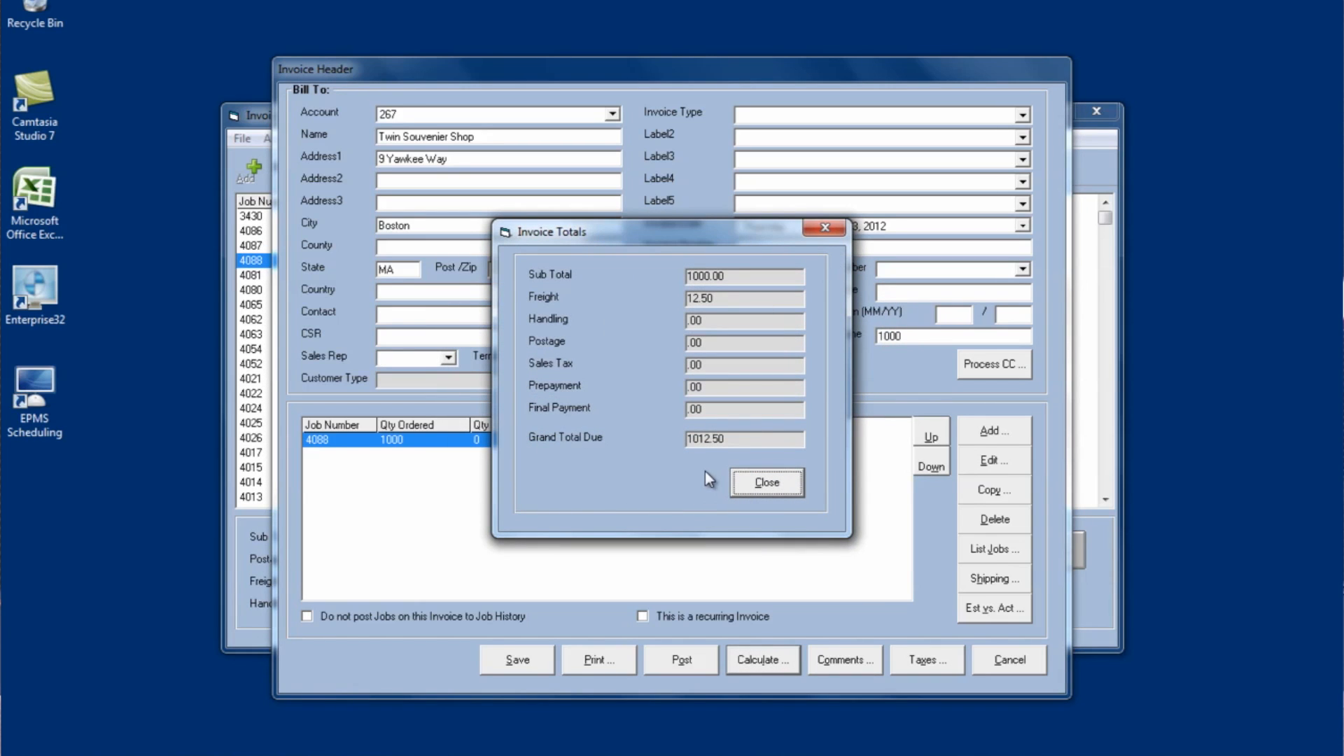
mouse_move(819, 490)
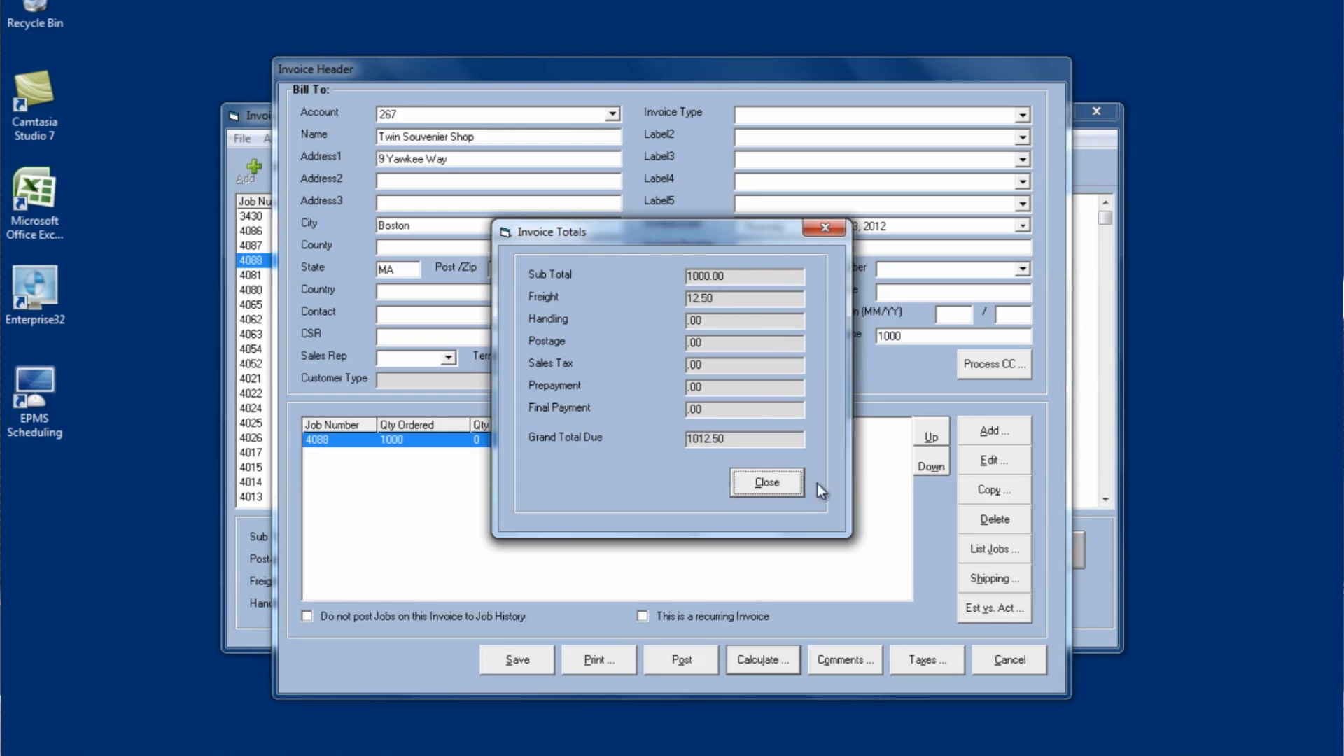
click(767, 483)
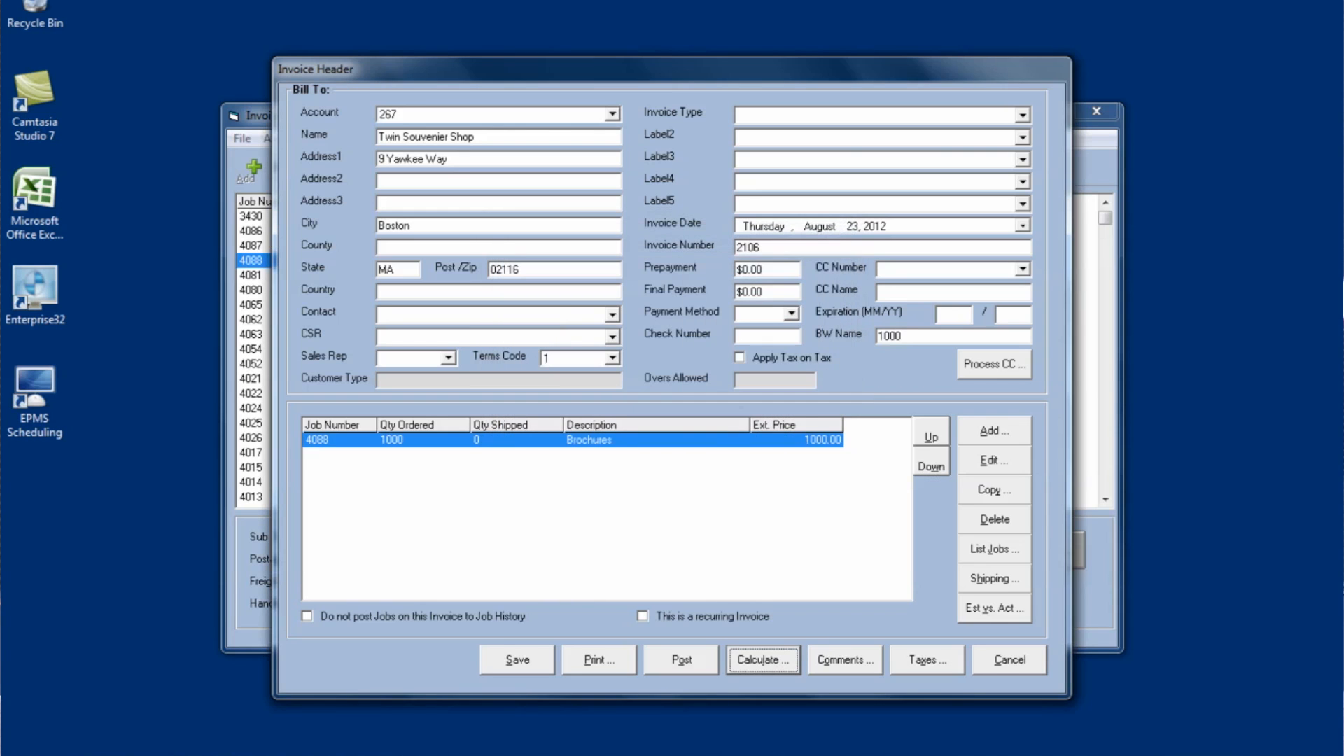
click(926, 660)
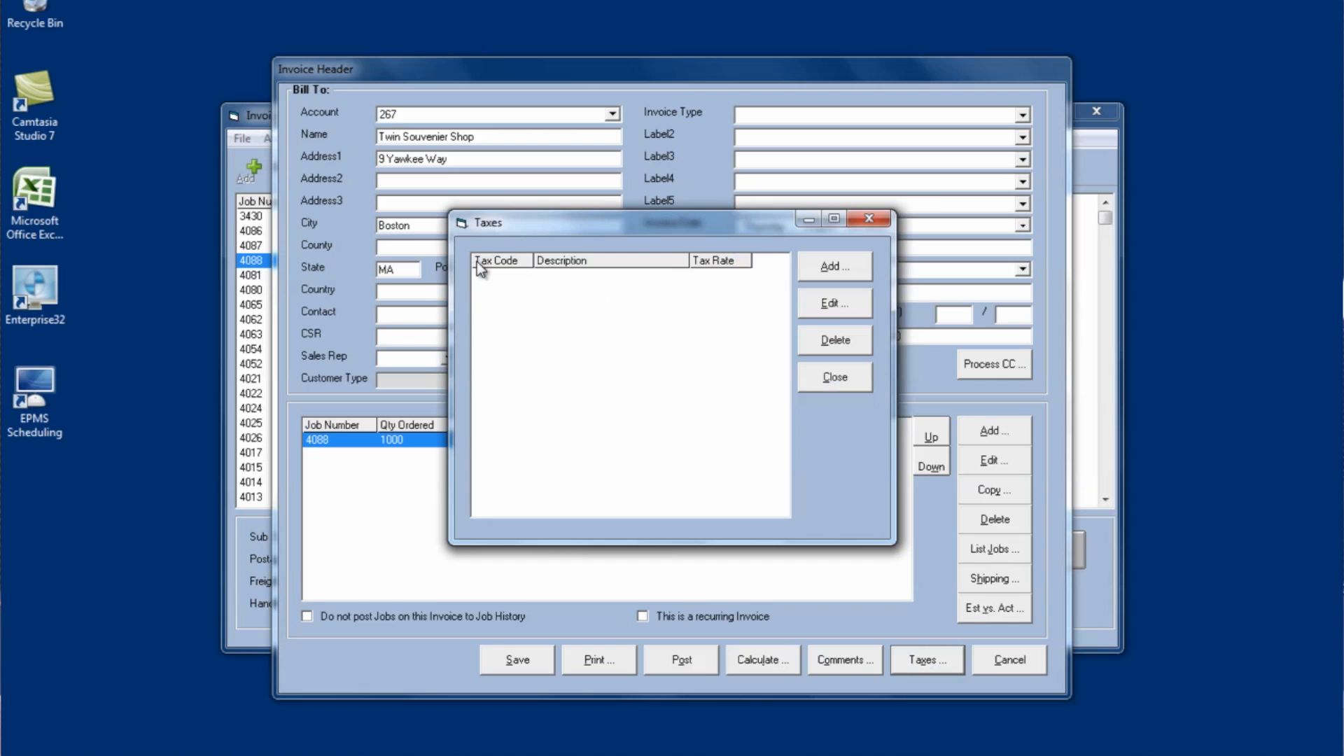
mouse_move(471, 280)
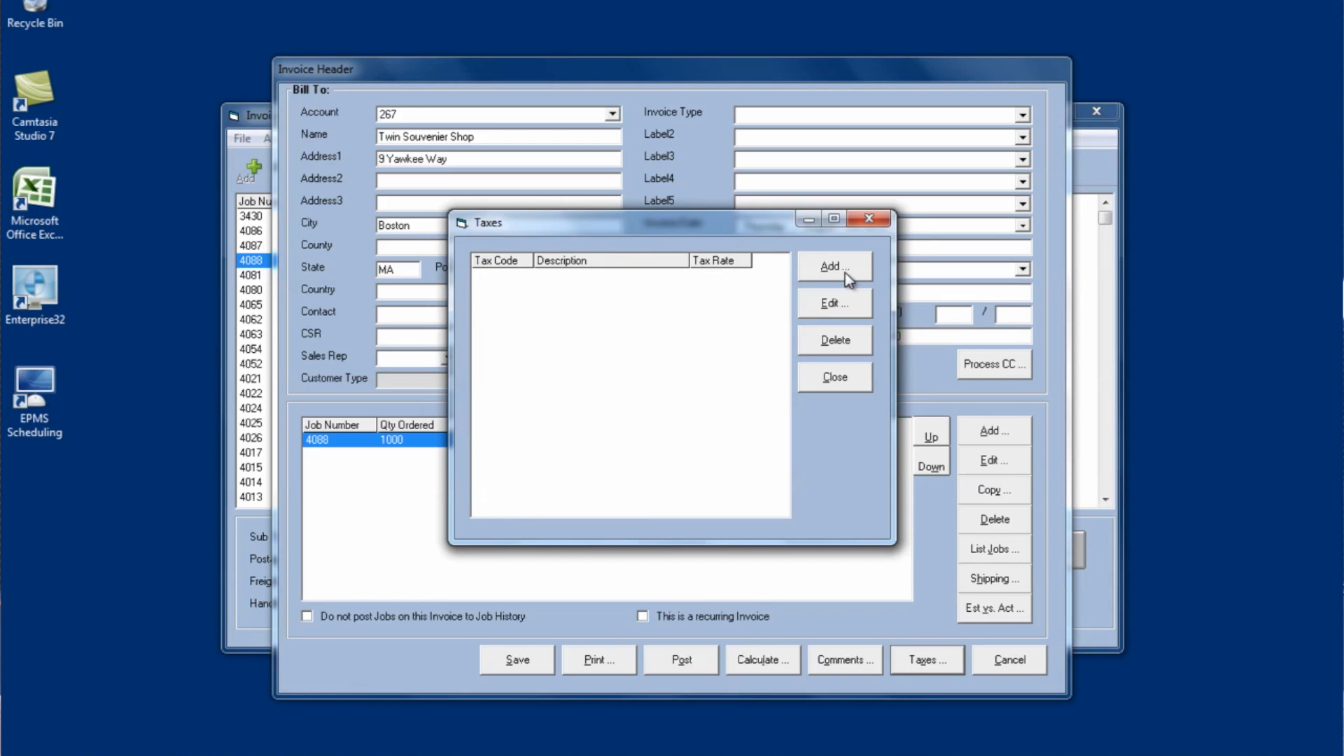
click(835, 265)
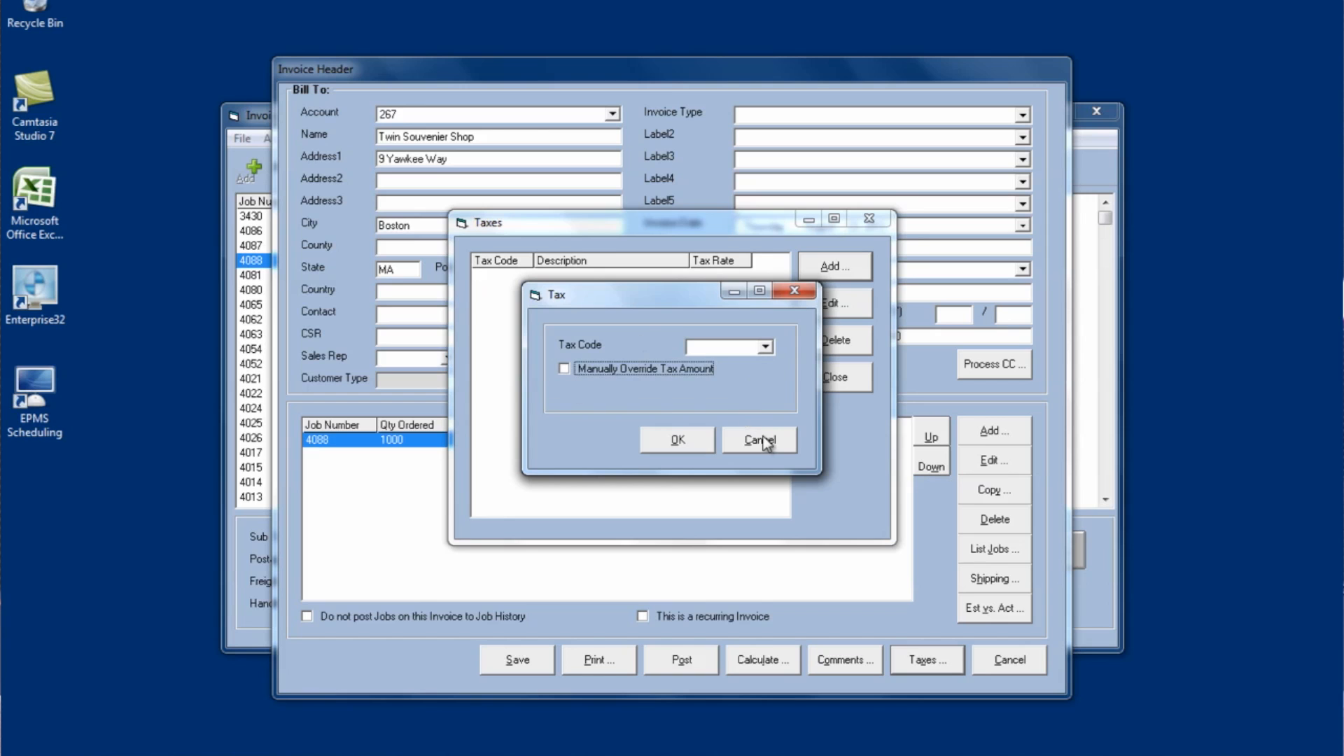
click(759, 440)
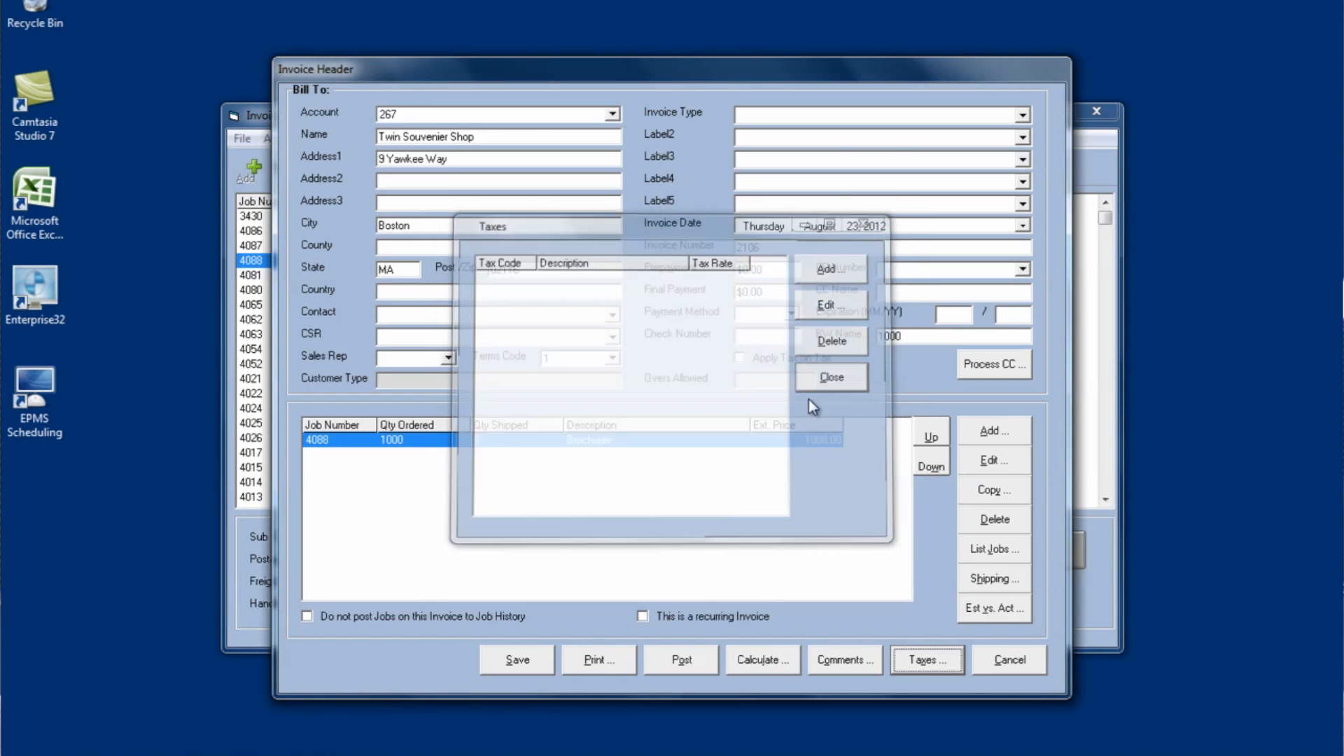
click(597, 659)
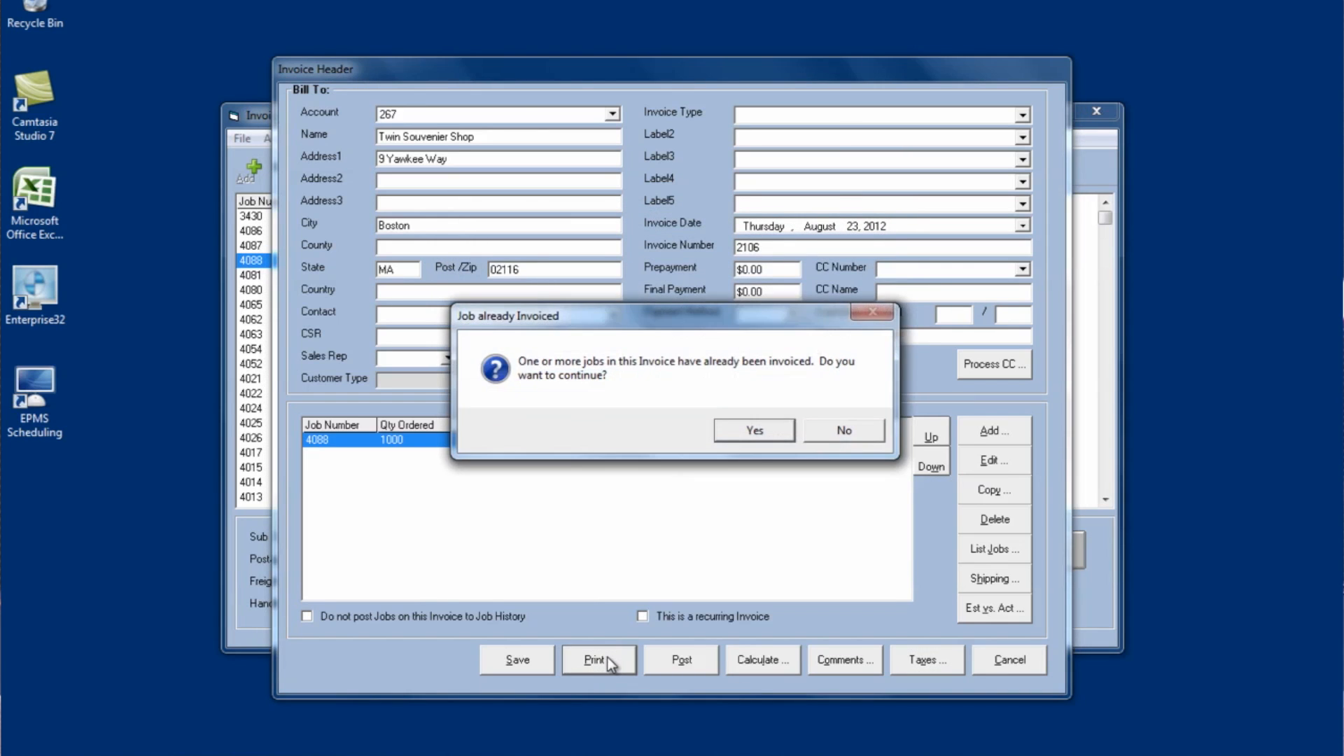
Step: Preview invoice 2106 in a window, scrolling down to the $1,012.50 Balance Due
click(753, 429)
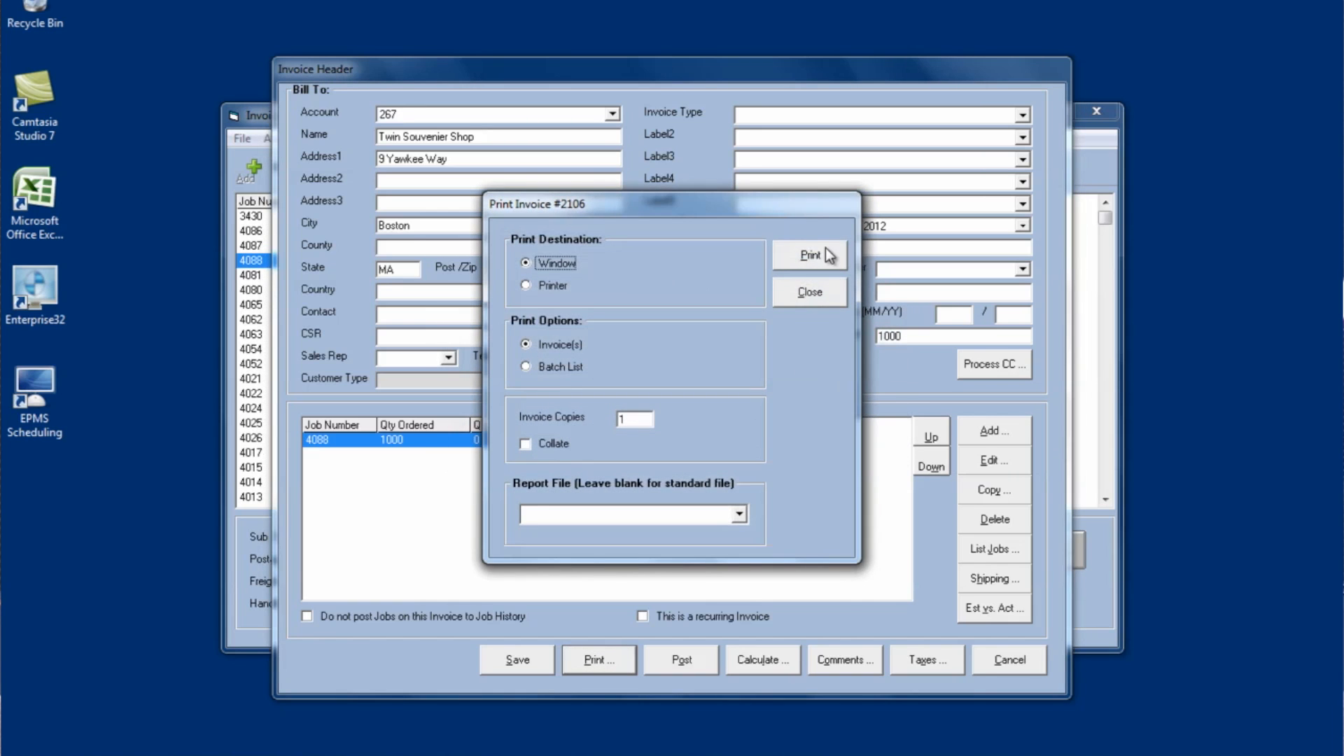
click(809, 254)
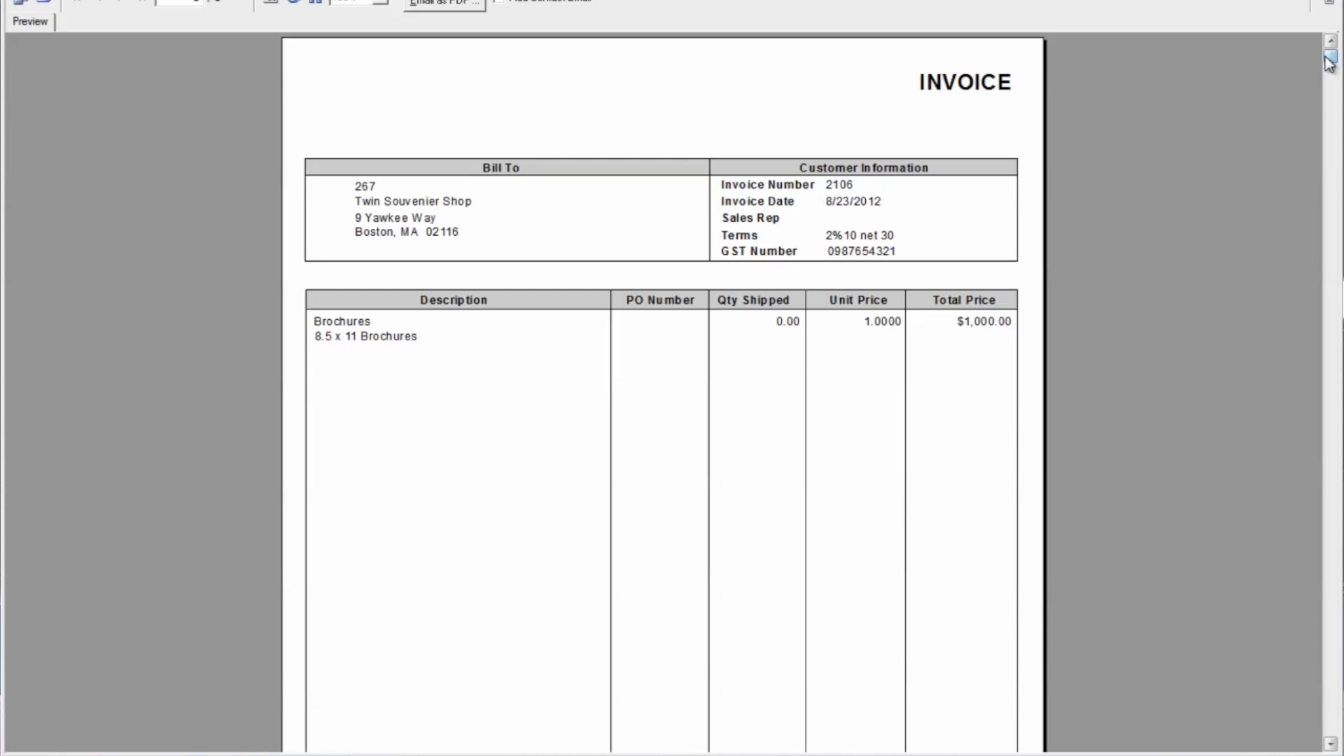
scroll(down, 3)
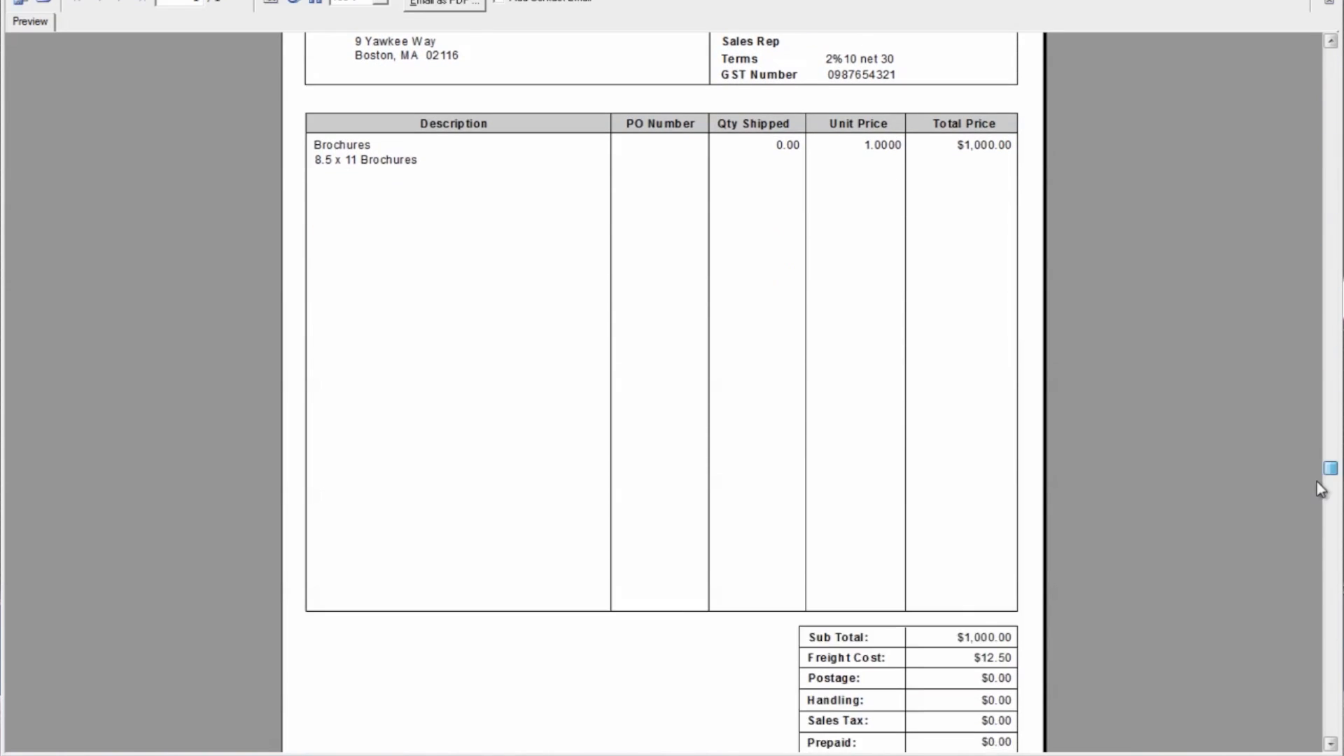
scroll(down, 3)
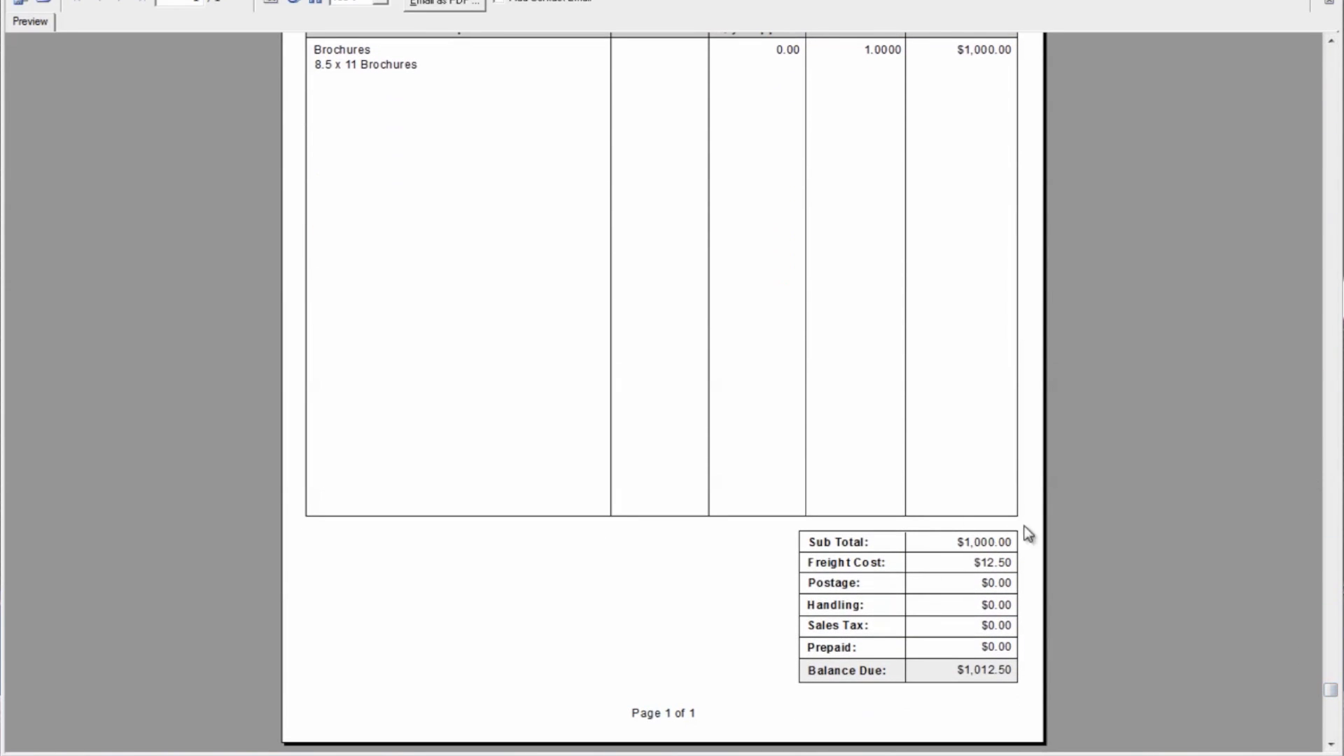
mouse_move(969, 590)
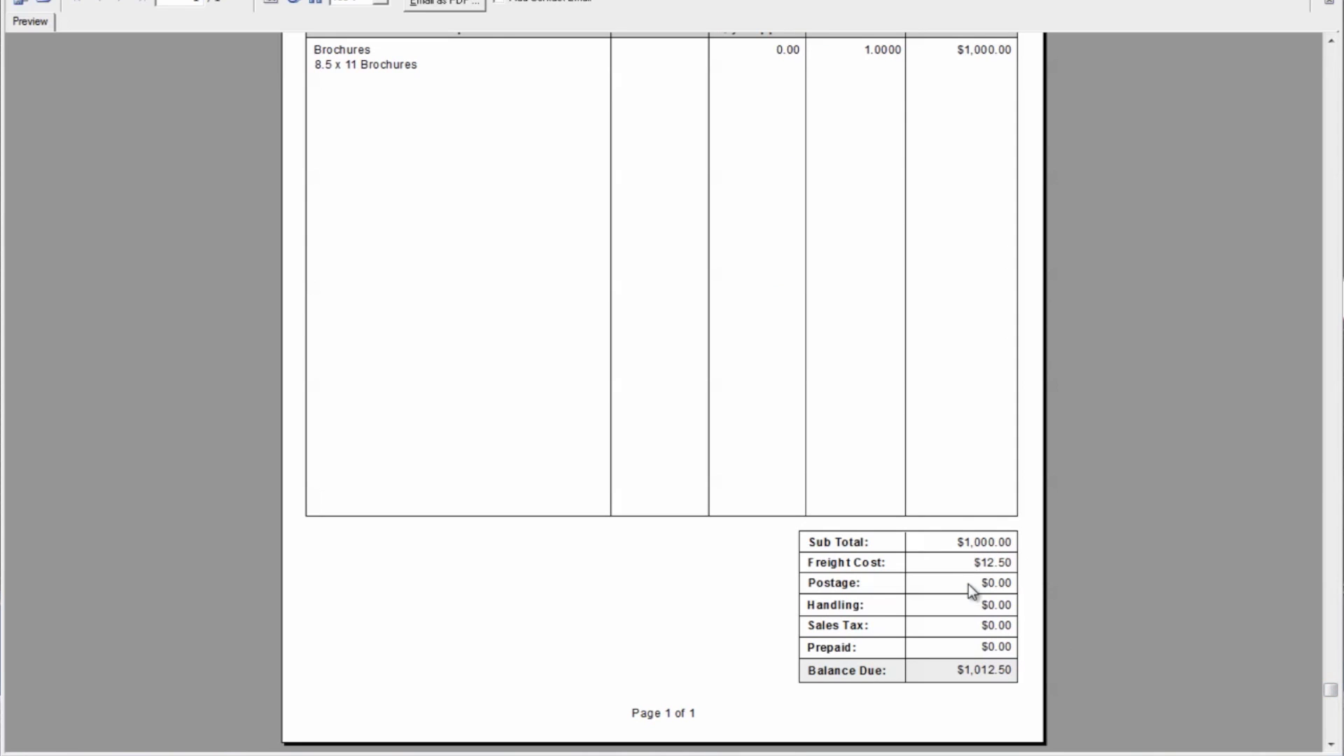
mouse_move(997, 703)
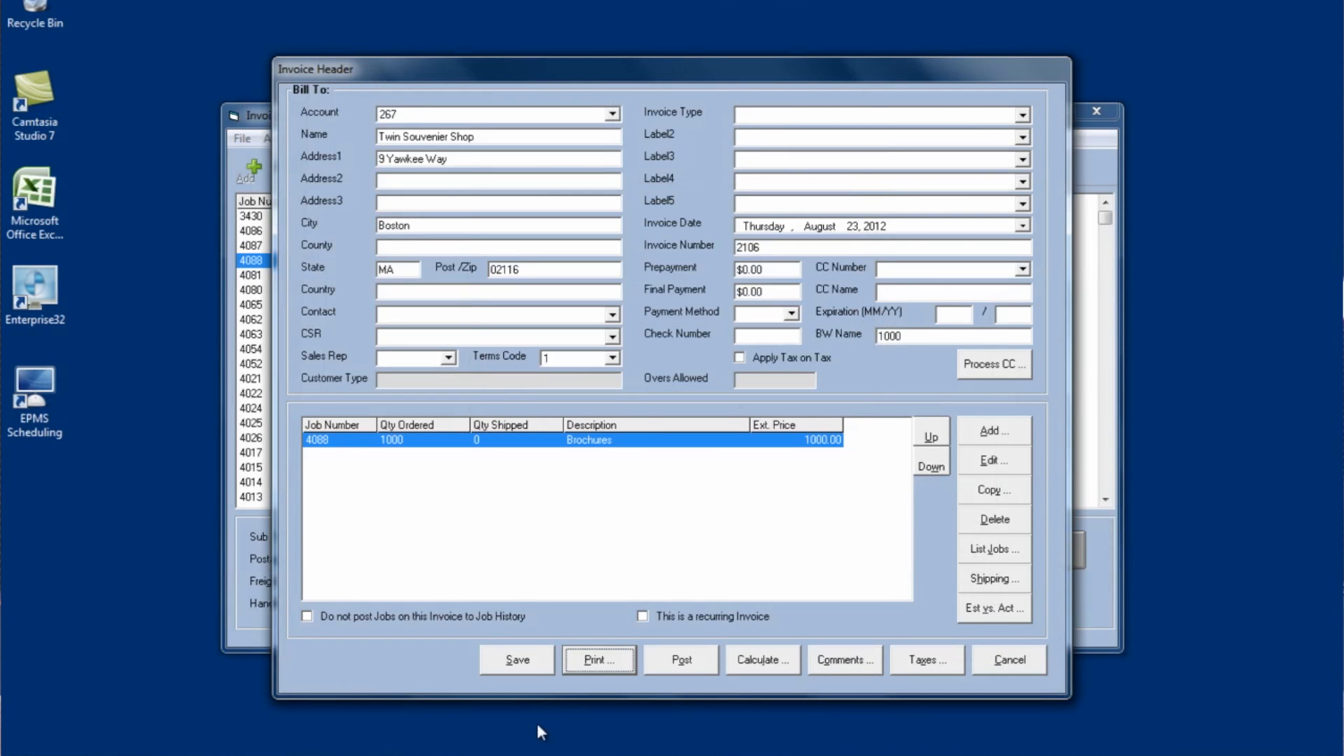
Step: Save invoice 2106 despite the warning, then list Open Invoices
click(516, 660)
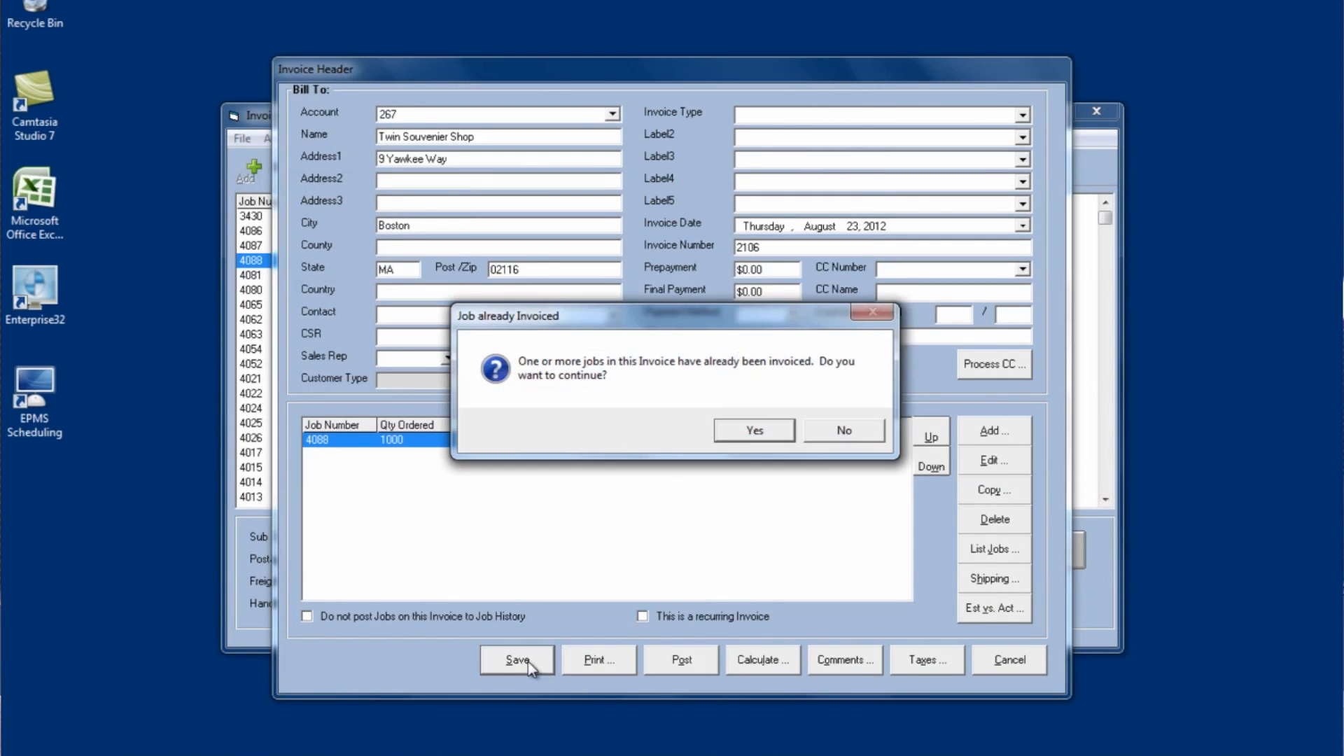
click(843, 431)
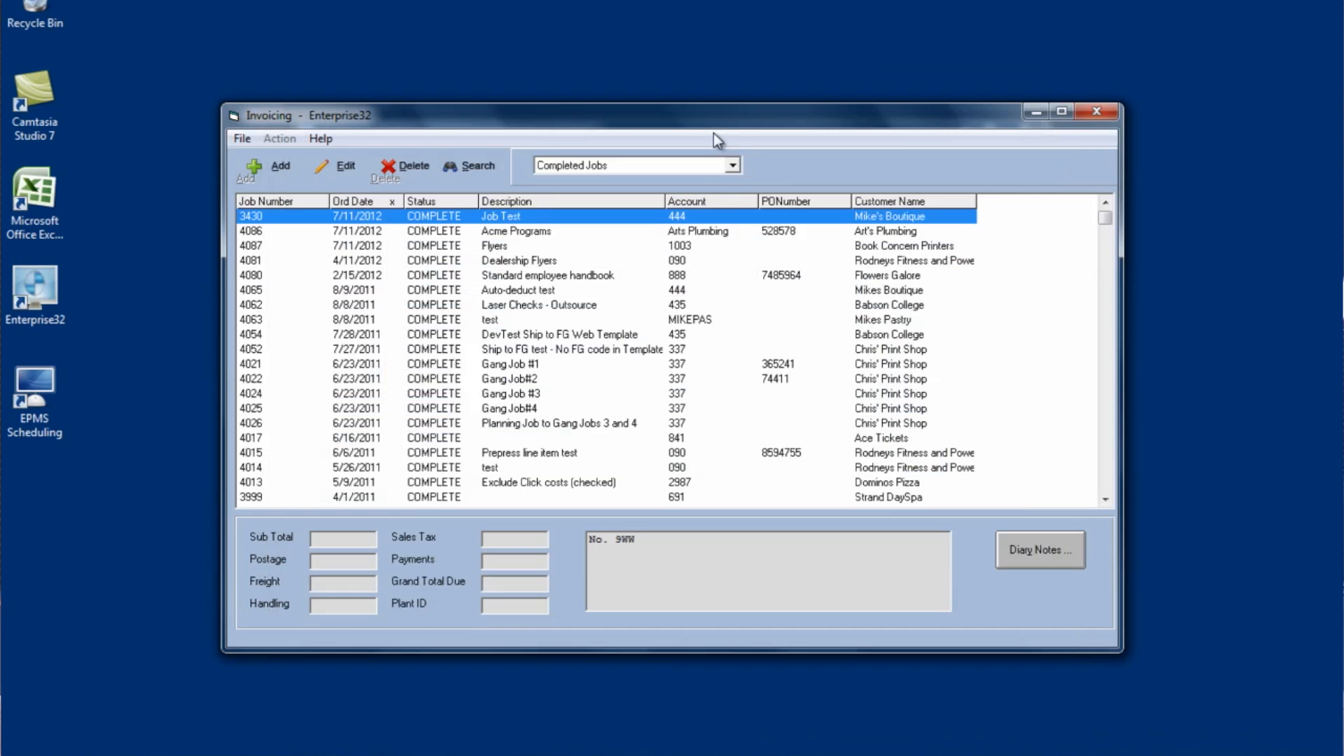
click(733, 164)
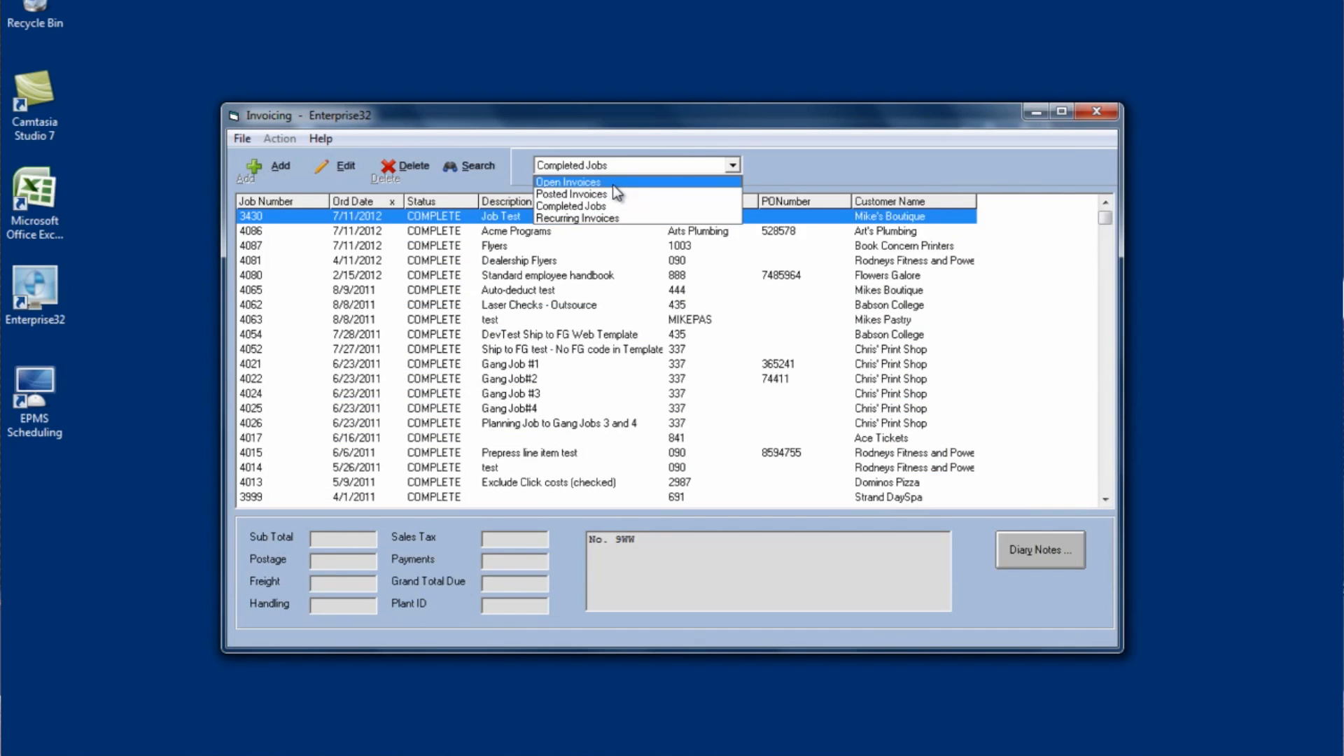
click(565, 182)
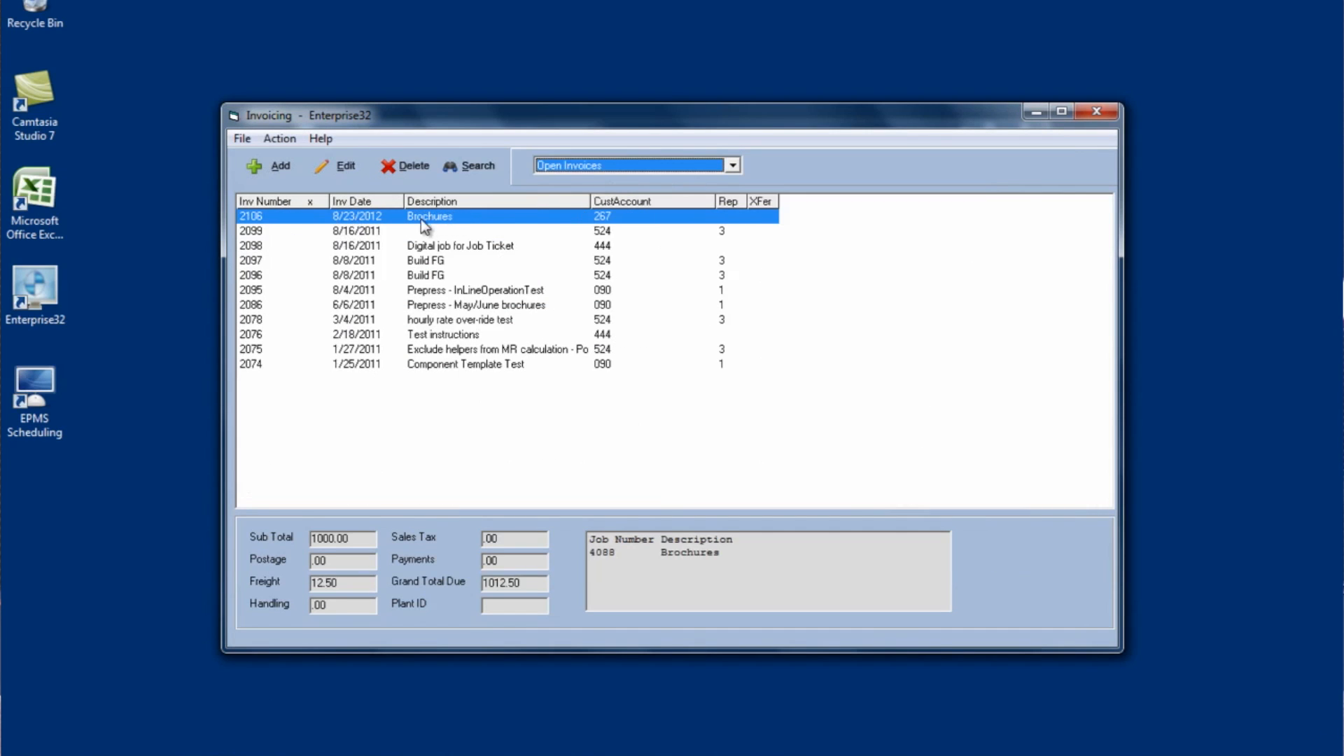